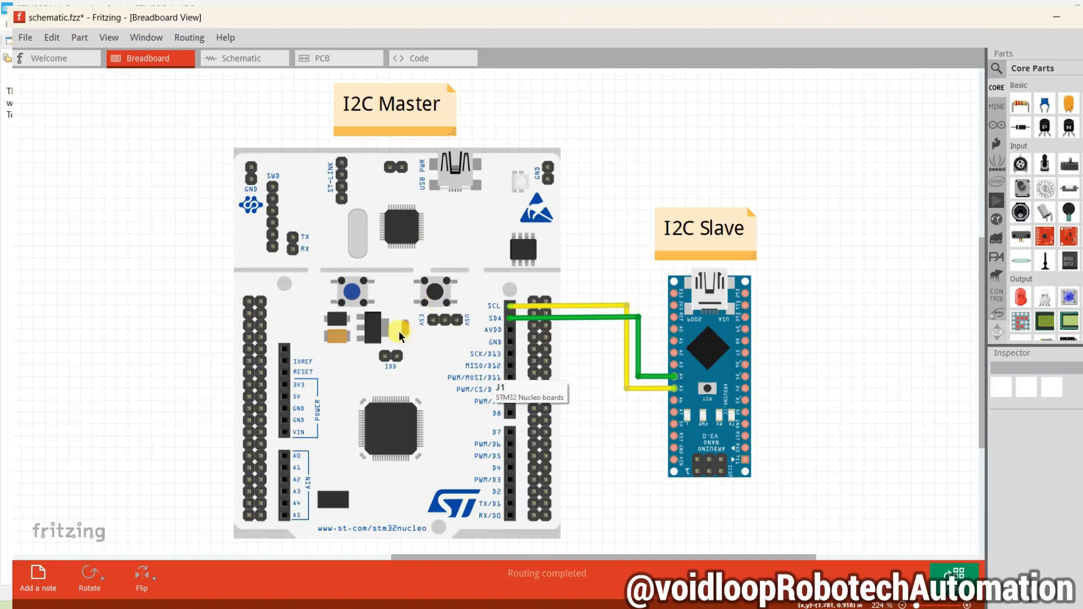
pyautogui.moveTo(576, 404)
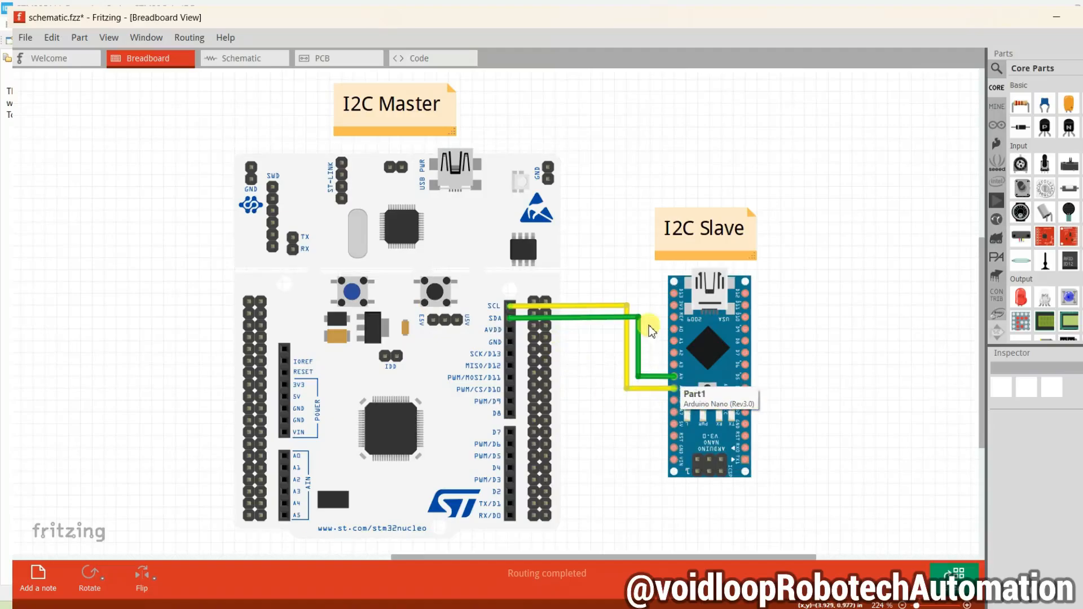
pyautogui.moveTo(543, 321)
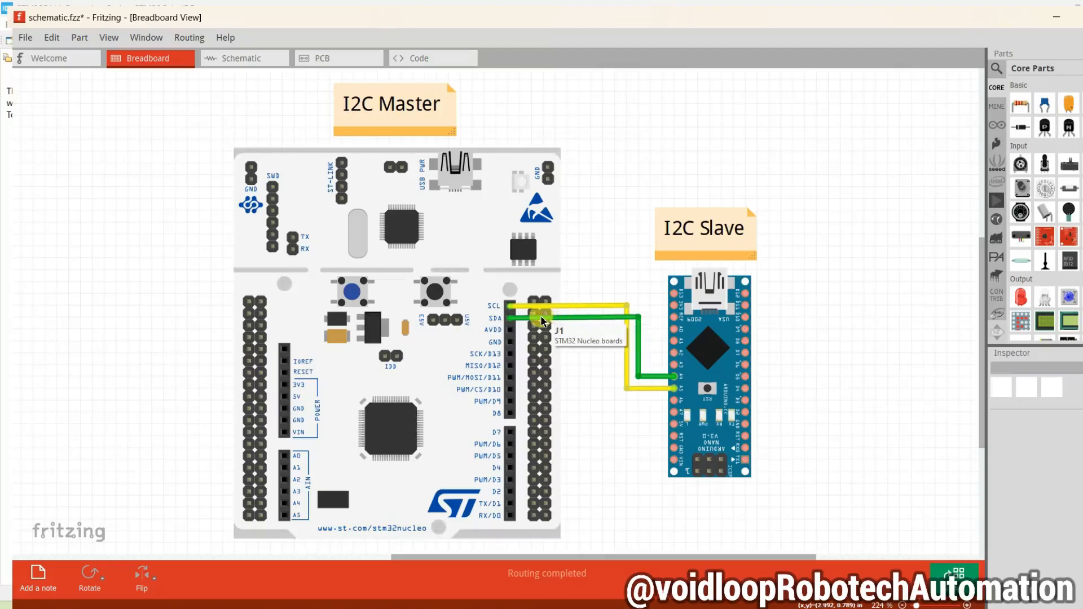
# - Review the slave_sender sketch's Hello voidloop reply and bring up the Windows quick-access menu
pyautogui.moveTo(542, 321); pyautogui.dragTo(681, 390)
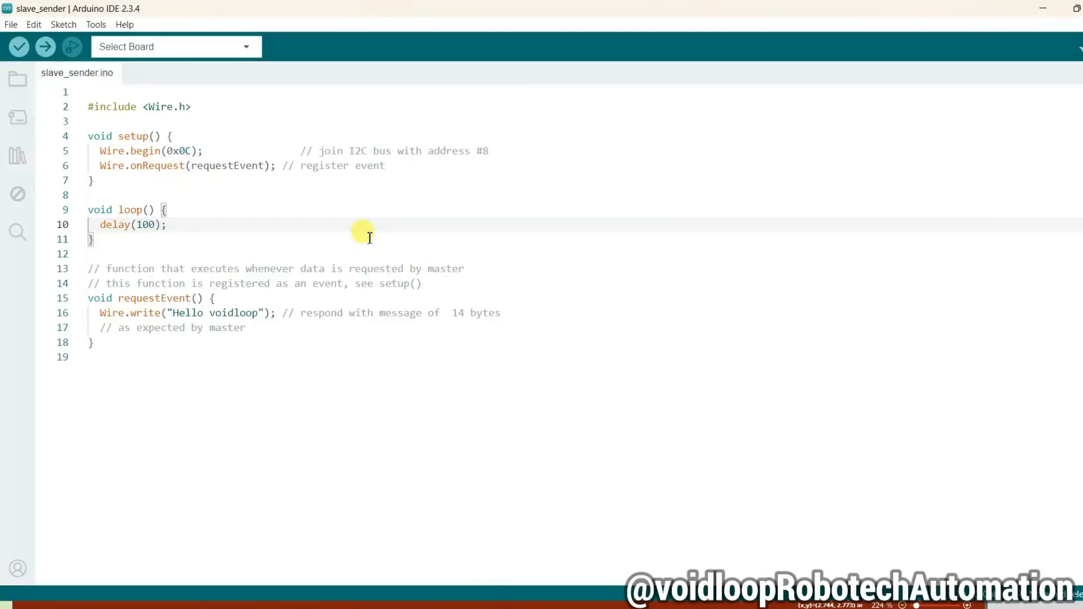
pyautogui.click(94, 342)
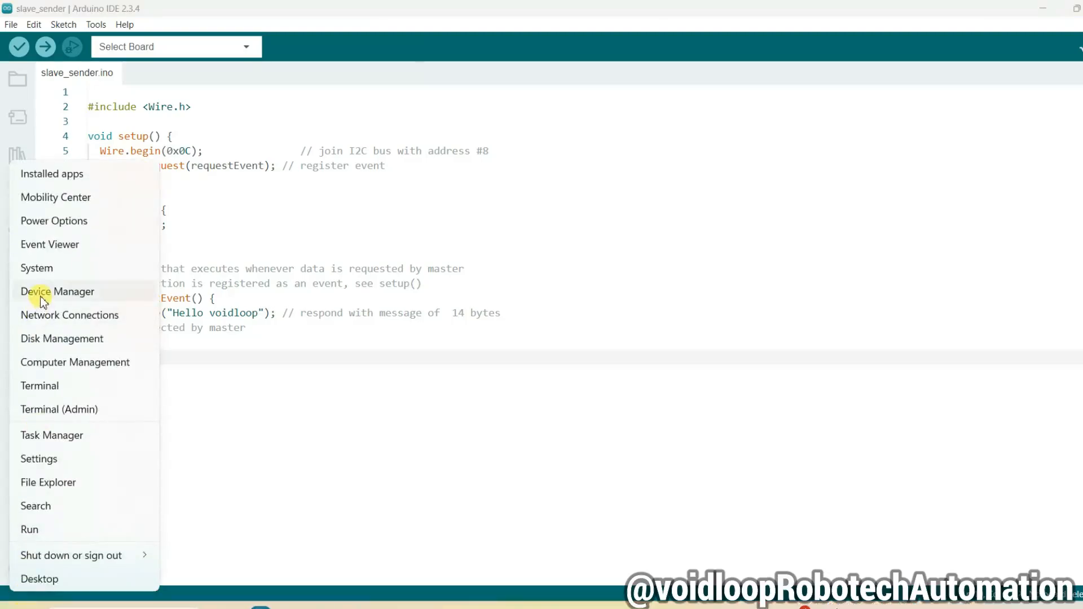
pyautogui.click(58, 291)
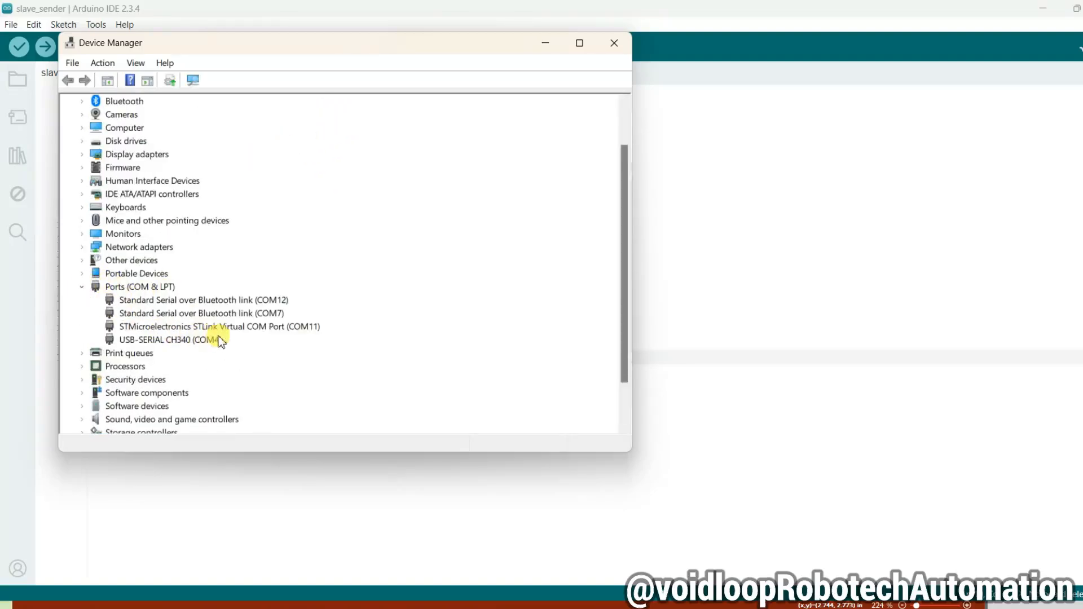
pyautogui.click(167, 339)
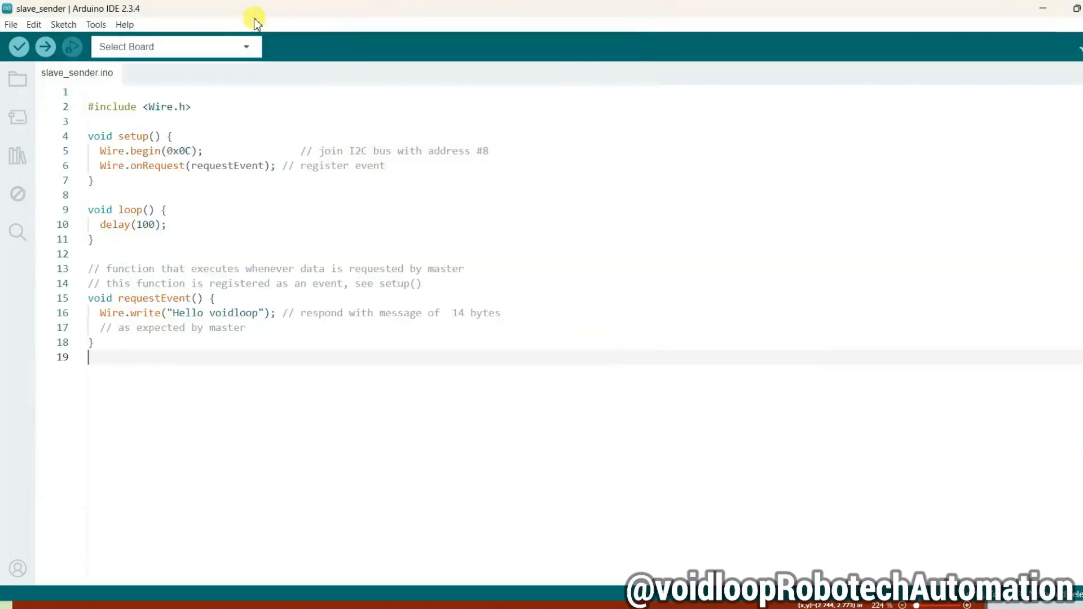
# - Target the Arduino Nano on COM4 and upload the slave_sender sketch to it
pyautogui.click(95, 23)
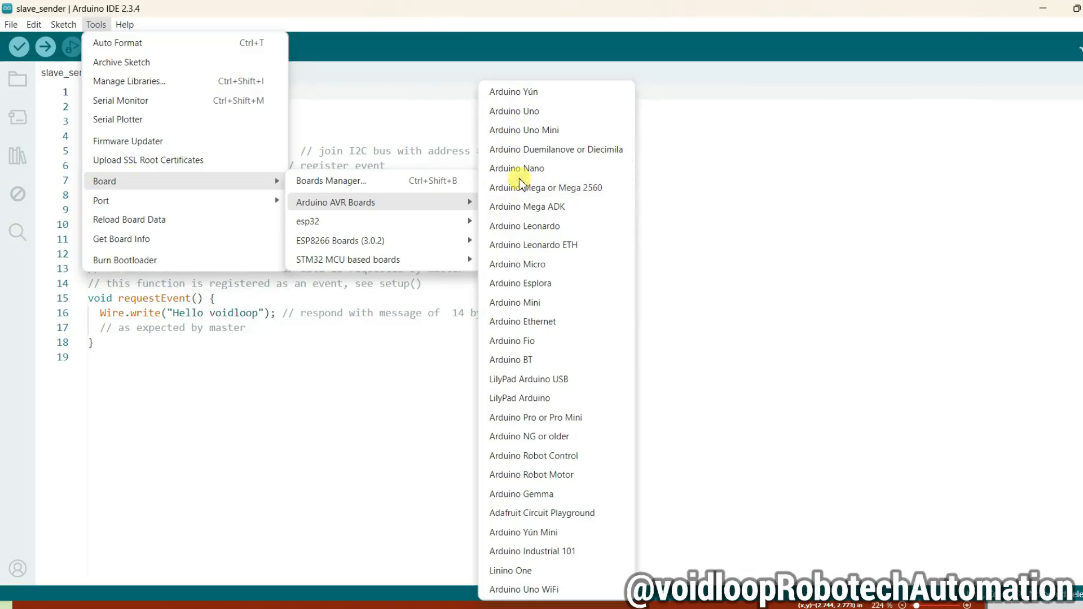
pyautogui.click(515, 169)
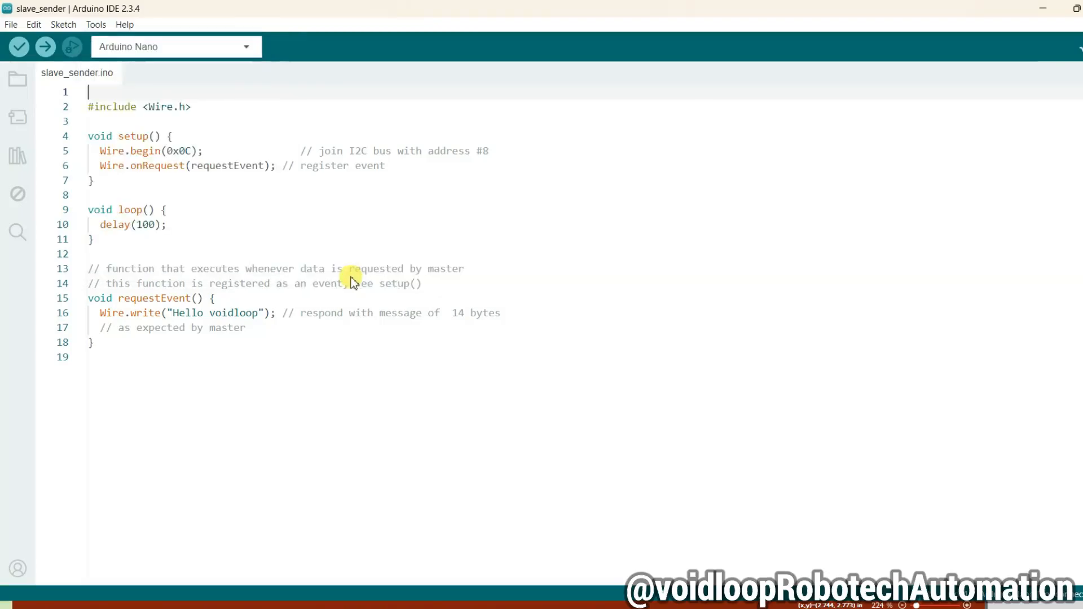
pyautogui.click(94, 24)
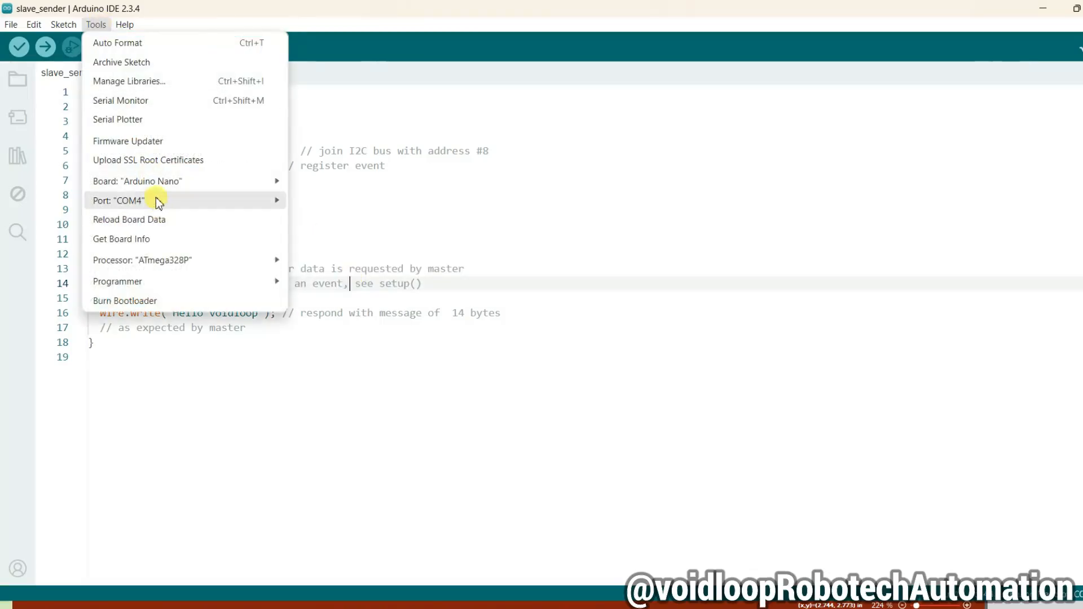
pyautogui.click(142, 260)
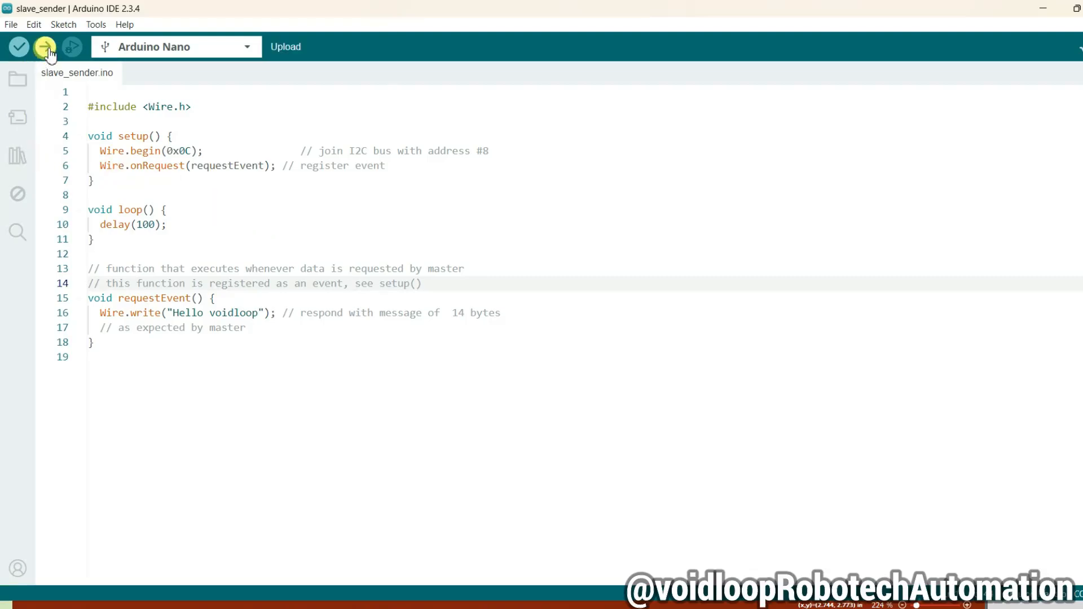
pyautogui.click(44, 46)
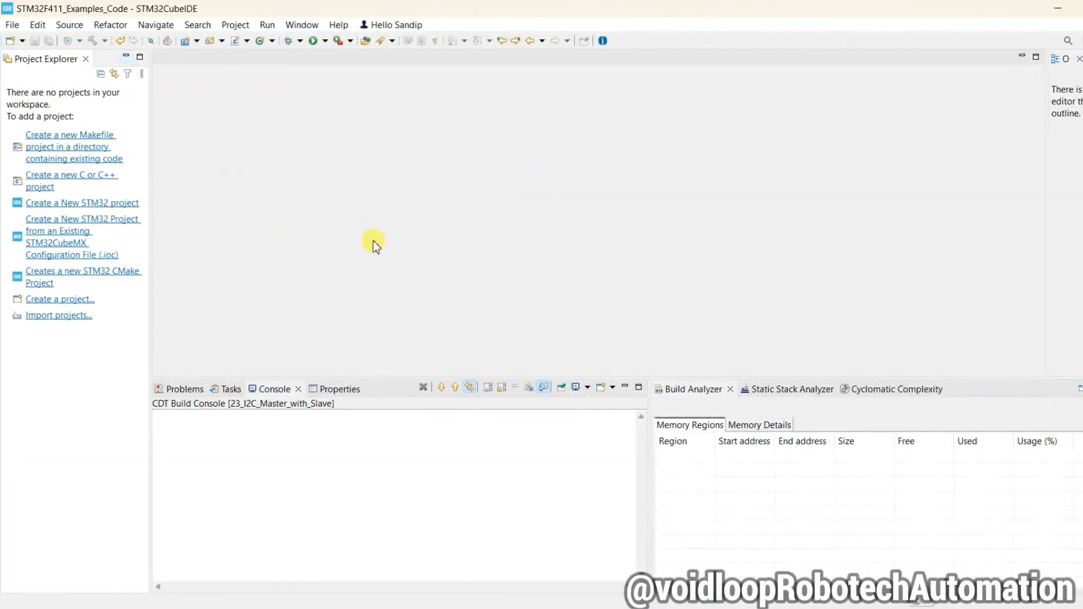
# - Start a new STM32 project from the File menu and reach its Target Selection window
pyautogui.click(11, 23)
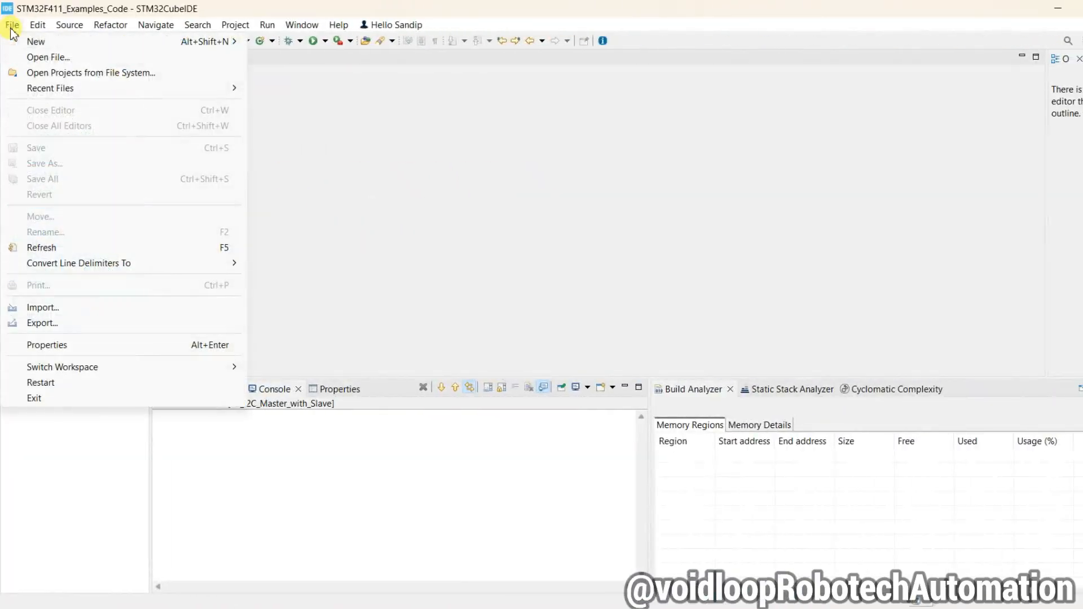
pyautogui.moveTo(35, 42)
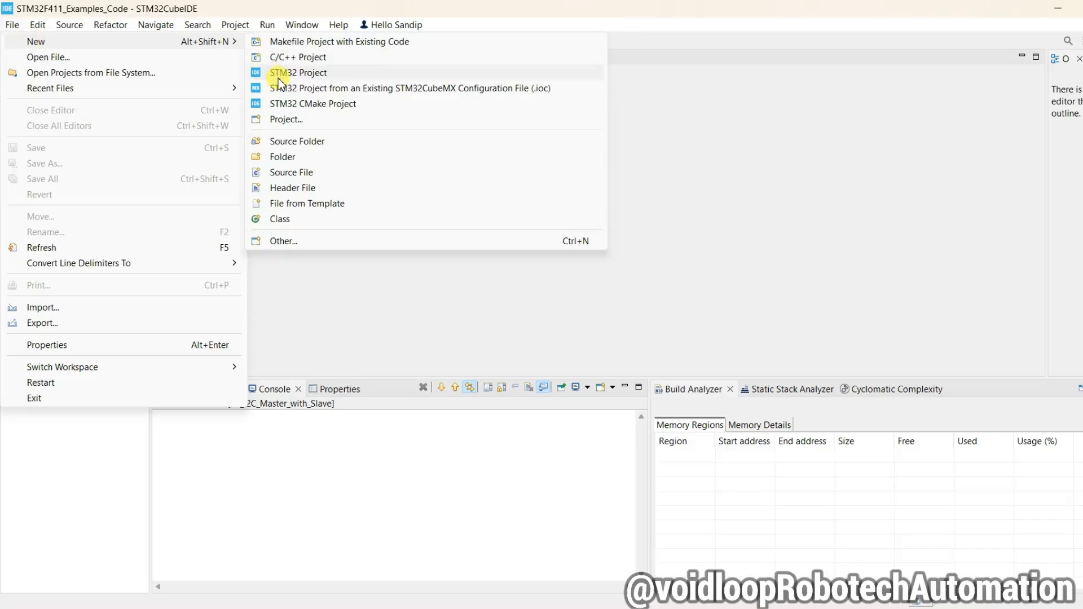
pyautogui.click(298, 72)
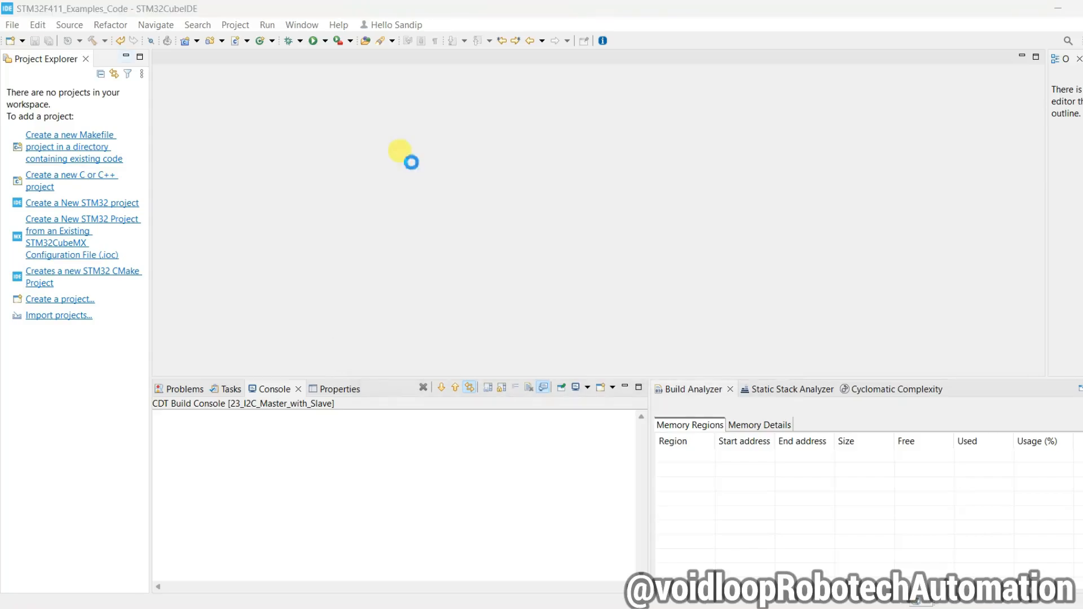
pyautogui.click(83, 202)
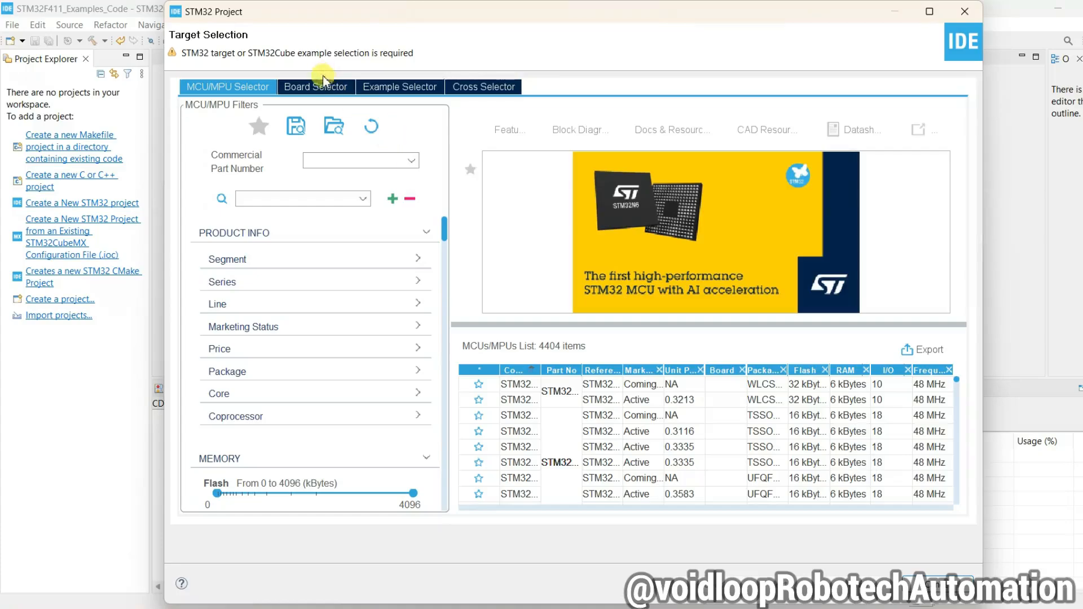
# - Search NUCLEO-F4 in the Board Selector and pick the NUCLEO-F411RE as target
pyautogui.click(315, 87)
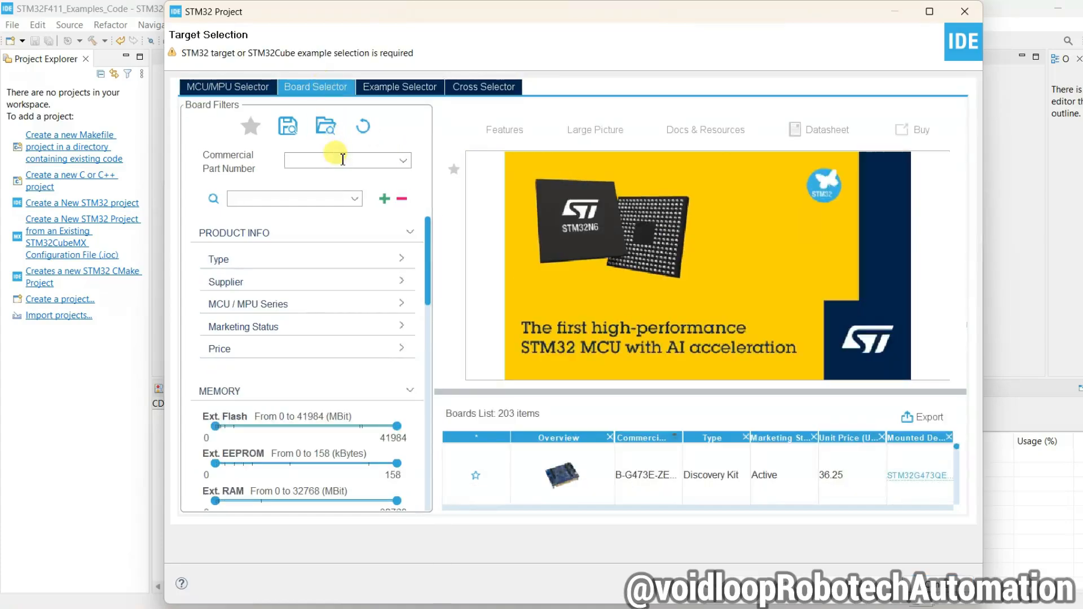
pyautogui.write('NUCLEO')
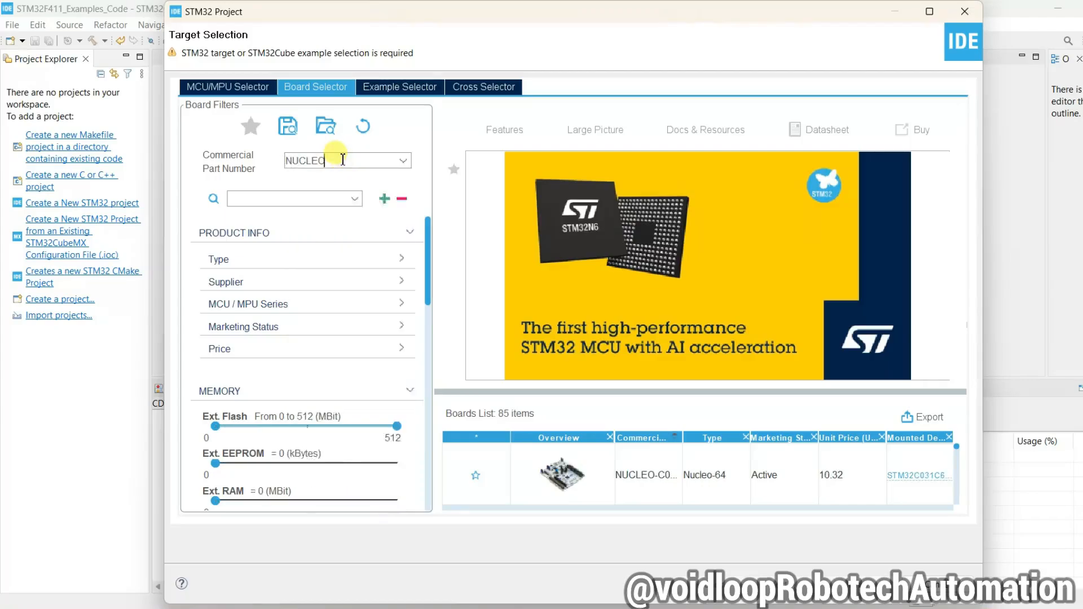
pyautogui.write('F4')
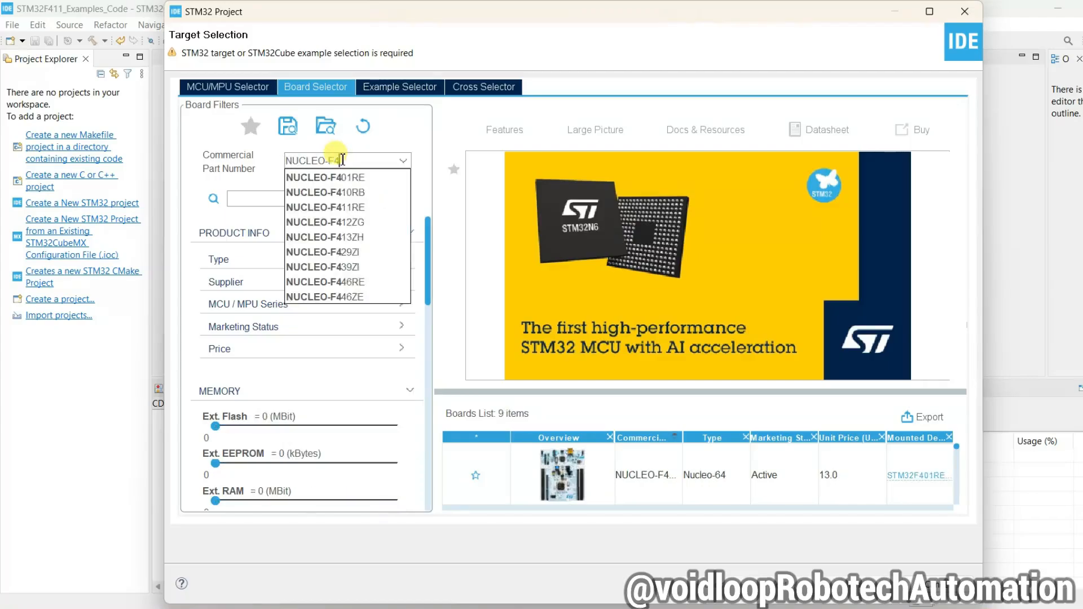
pyautogui.click(323, 208)
pyautogui.write('23_STM32_I2C_')
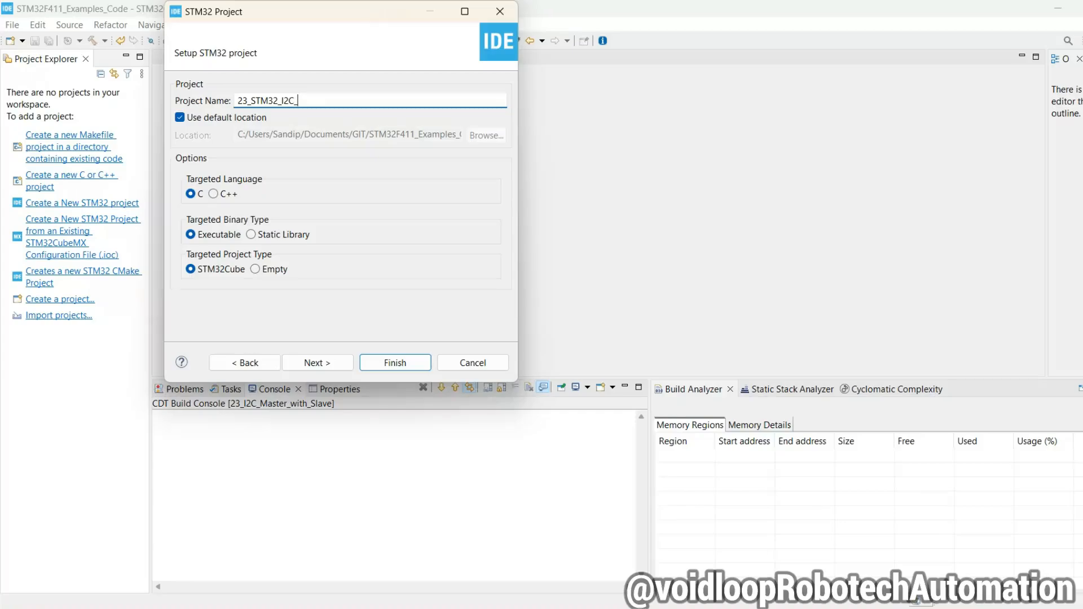
# - Name the project 23_STM32_I2C_Master_Slave and finish creation with default options
pyautogui.write('Master_Sl')
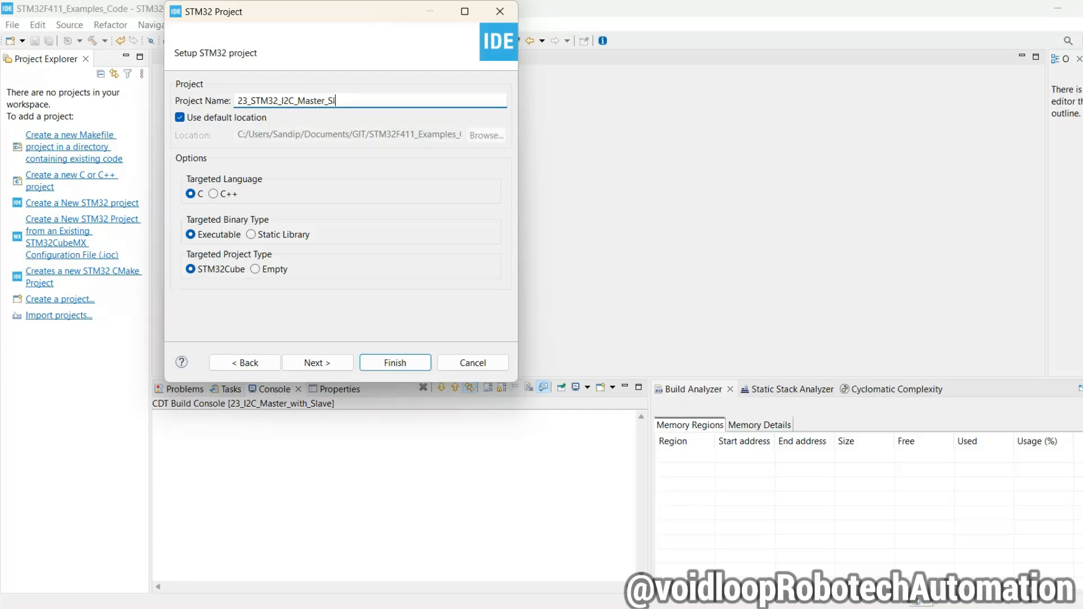
pyautogui.click(395, 362)
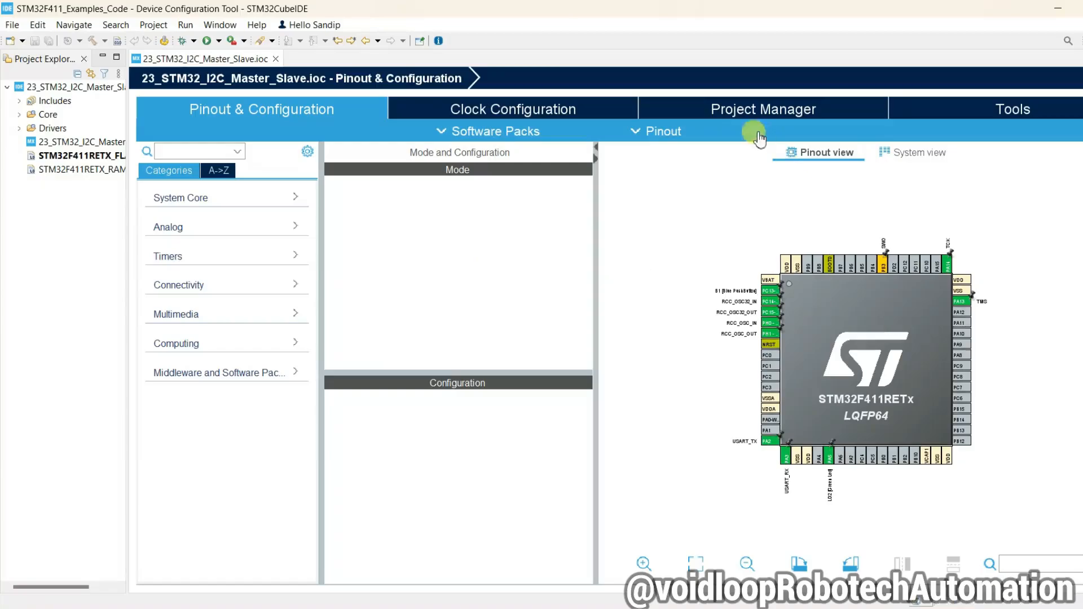
# - Clear every default pin assignment on the STM32F411RETx and confirm the warning
pyautogui.click(664, 131)
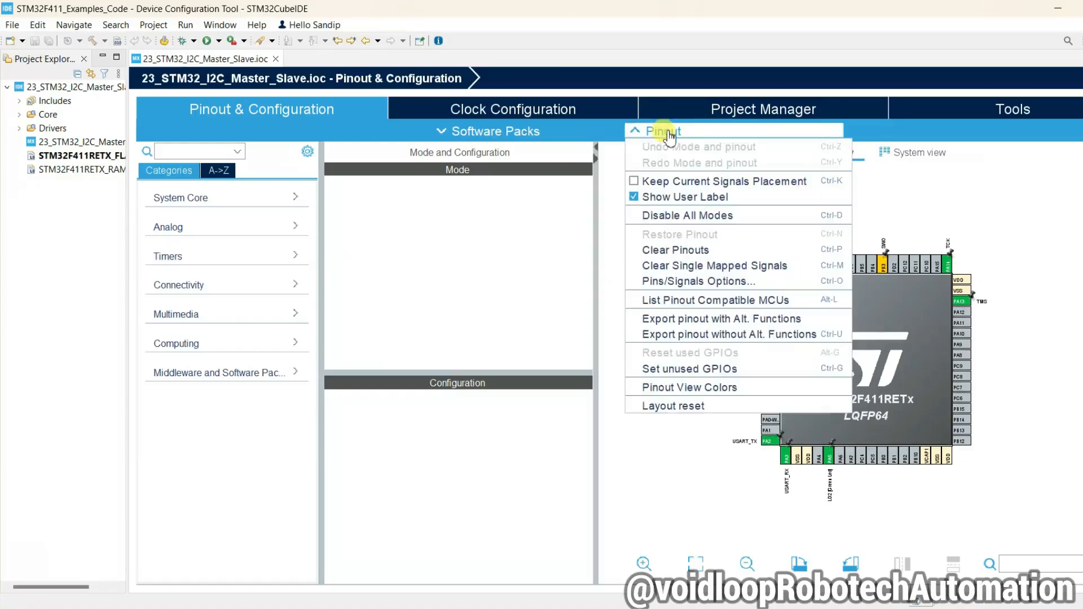
pyautogui.click(675, 250)
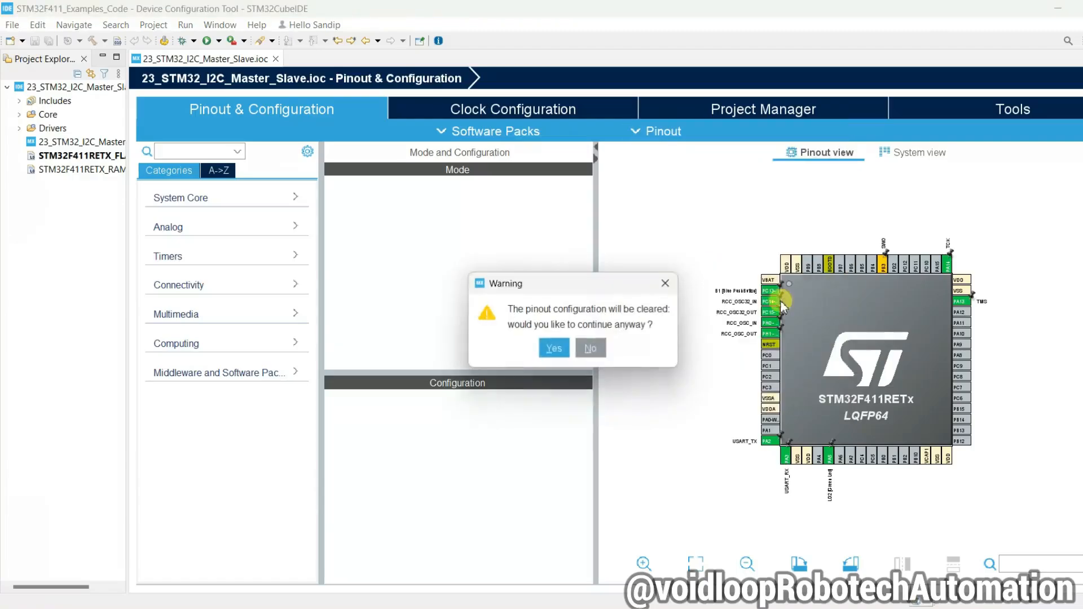
pyautogui.click(553, 347)
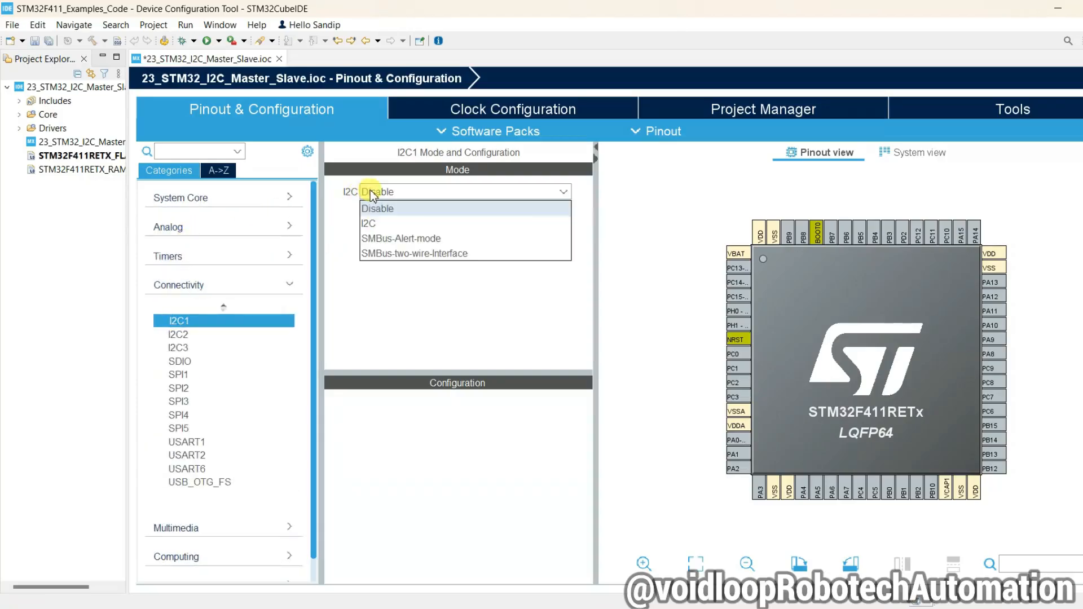
# - Enable I2C1 in I2C mode with SDA on PB9 and I2C1_SCL on PB8
pyautogui.click(367, 223)
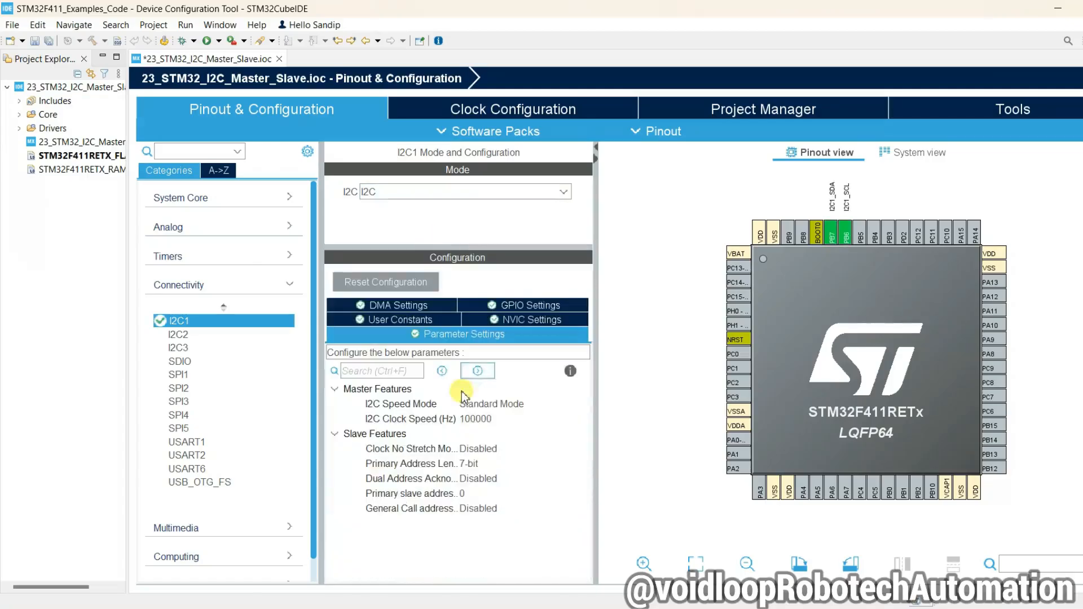
pyautogui.moveTo(789, 253)
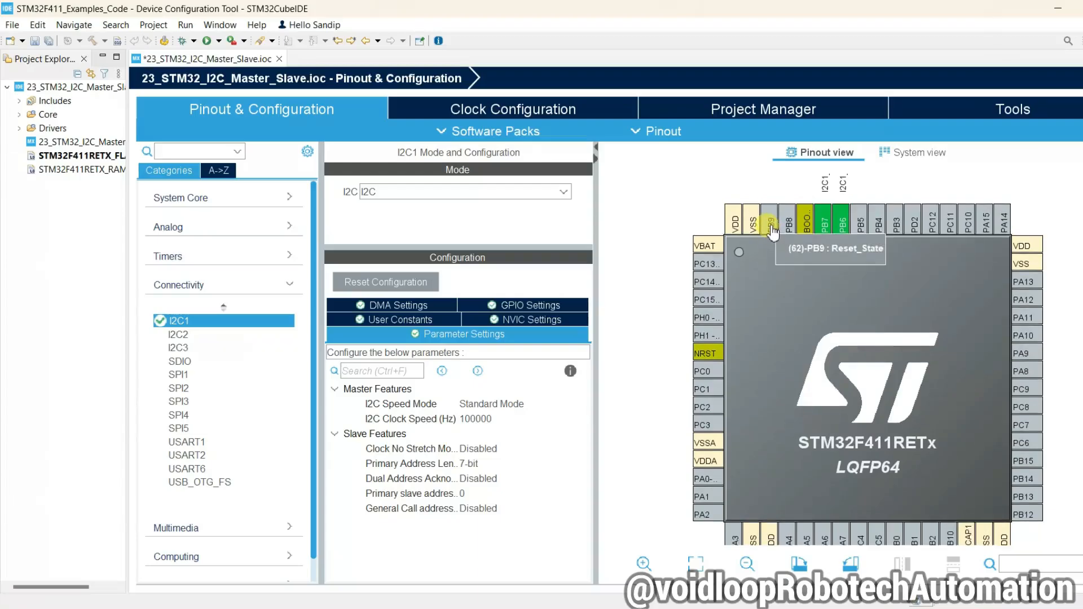
pyautogui.click(769, 216)
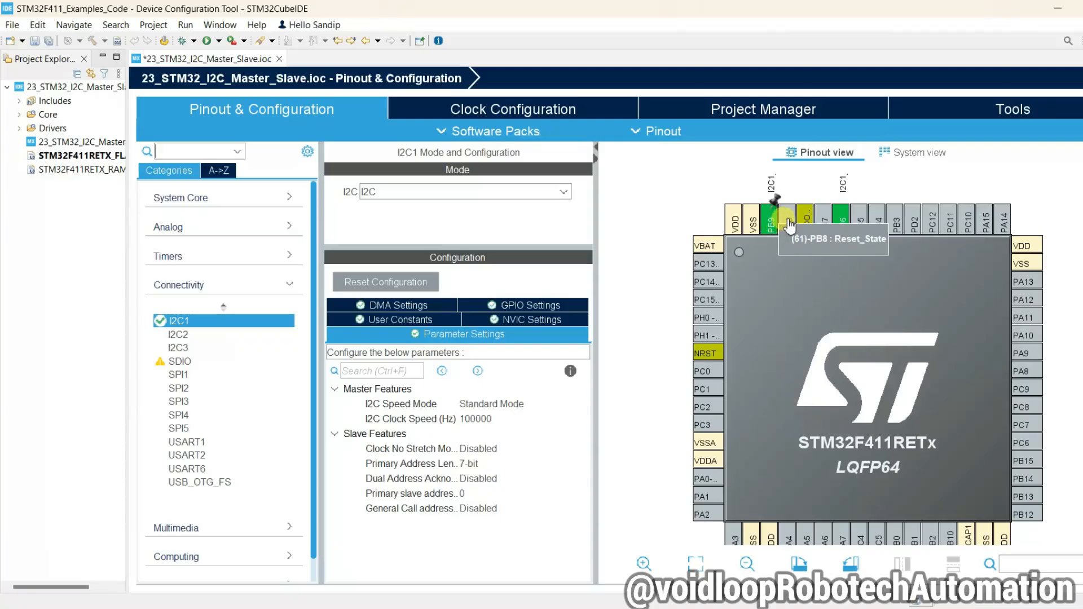
pyautogui.click(786, 216)
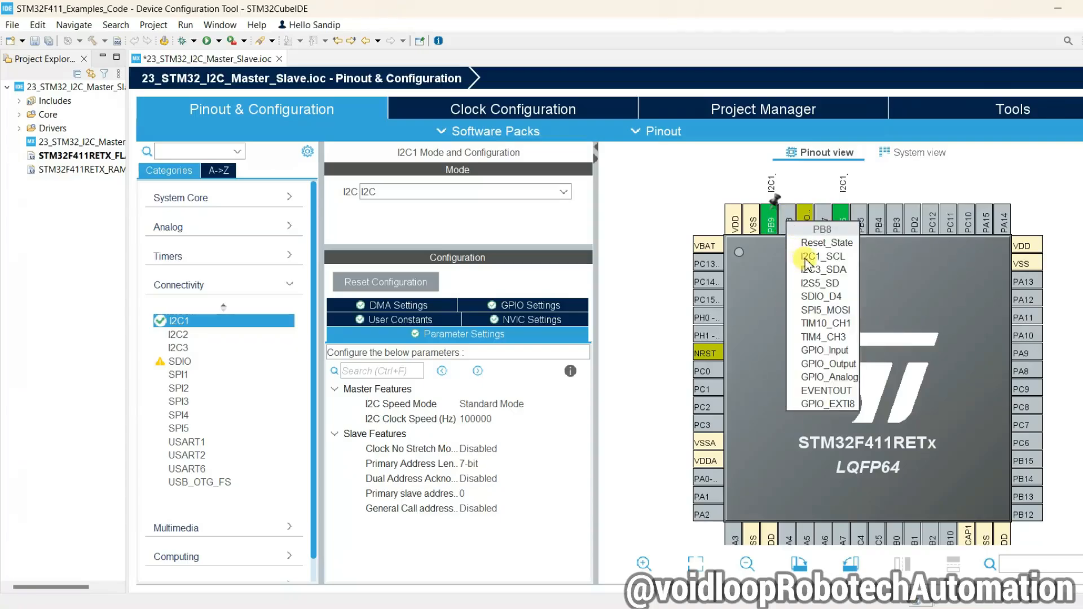
pyautogui.click(823, 256)
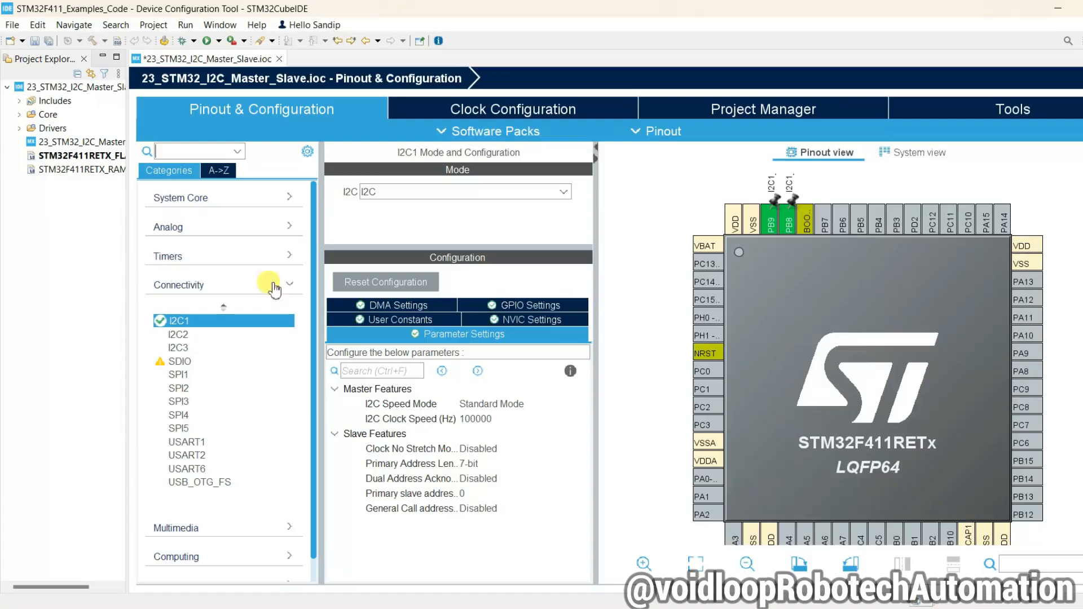
# - Set USART2 to Asynchronous mode so code generation includes the serial port
pyautogui.click(188, 454)
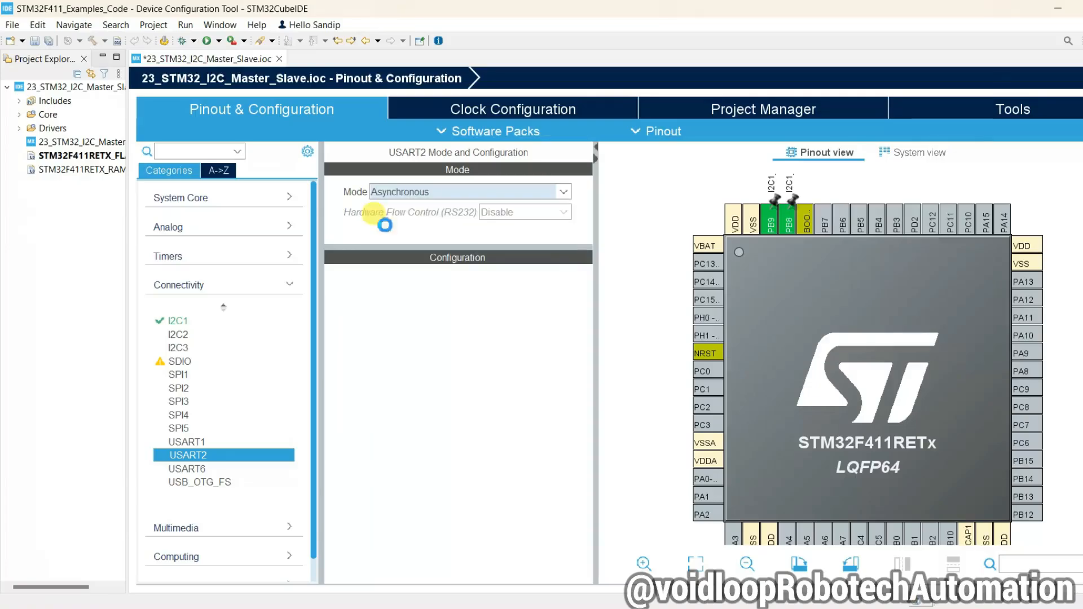
pyautogui.click(188, 455)
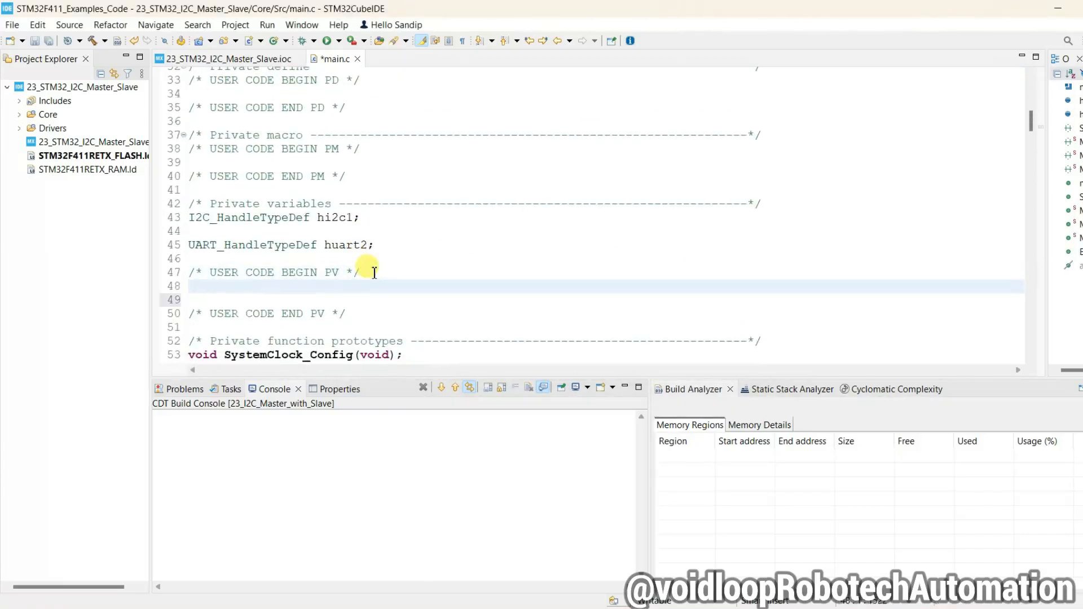
# - Declare uint8_t i2c_addr = 0x0c, #define data_size 14 and char rx_data[data_size] as private variables
pyautogui.write('uint8_t')
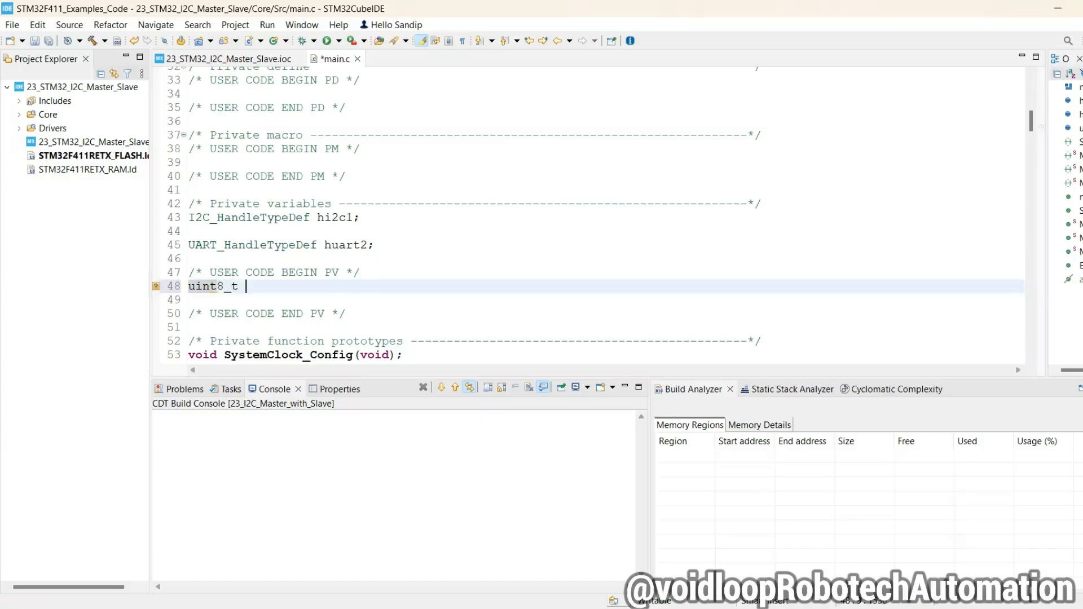
pyautogui.write('i2c_ad')
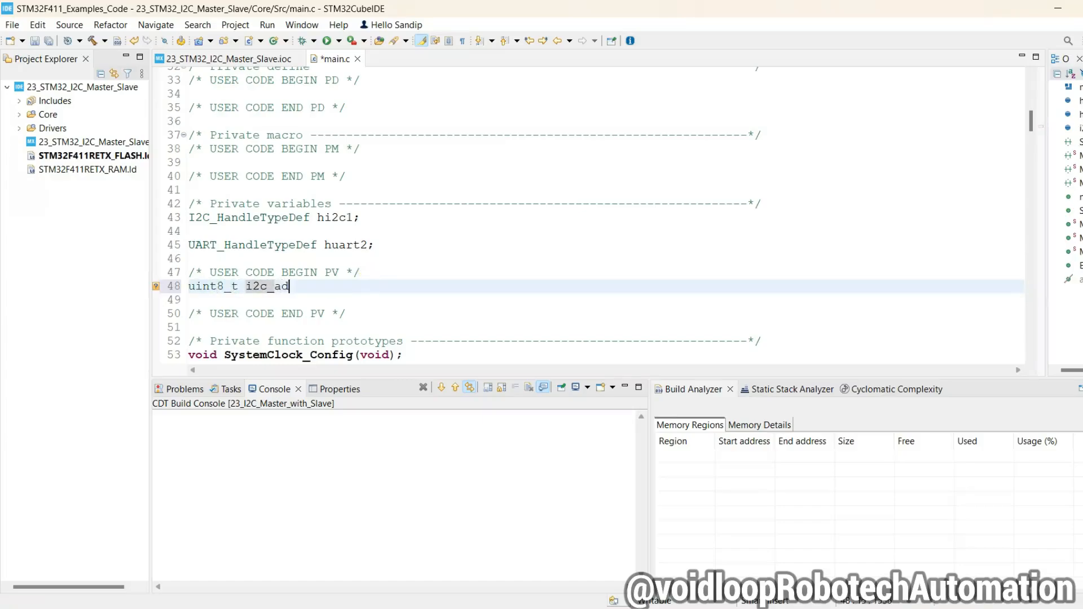
pyautogui.write('dr = 0x0c;')
pyautogui.write('#define')
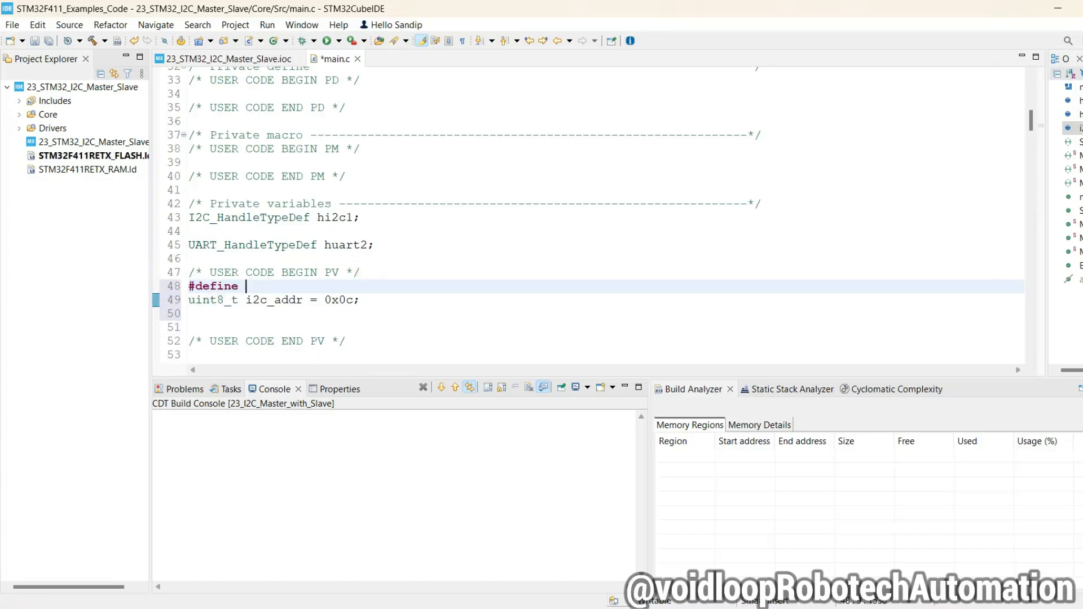
pyautogui.write('data_size 14;')
pyautogui.click(605, 314)
pyautogui.write('cha')
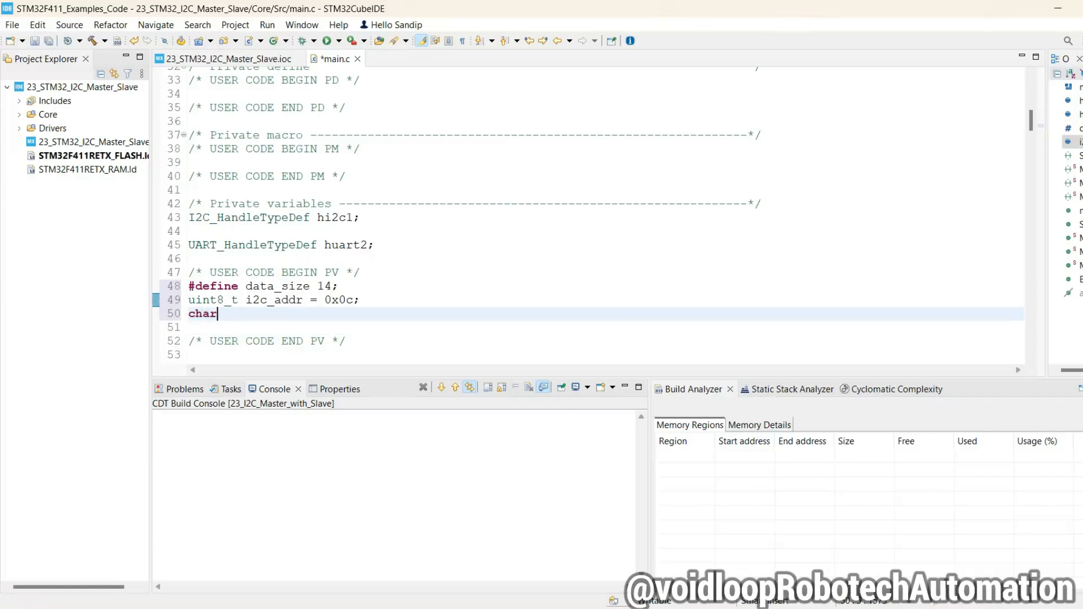
pyautogui.write('rx_data[data_size];')
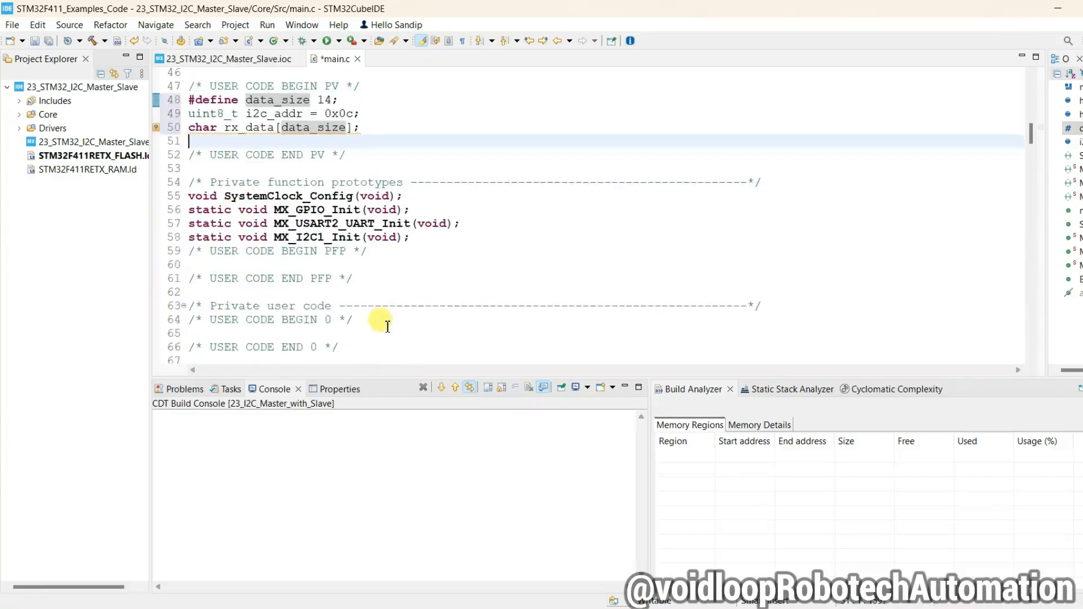
# - Add the HAL_I2C_Master_Receive check with Received/Failed printf and HAL_Delay(500) in the main loop
pyautogui.scroll(-3)
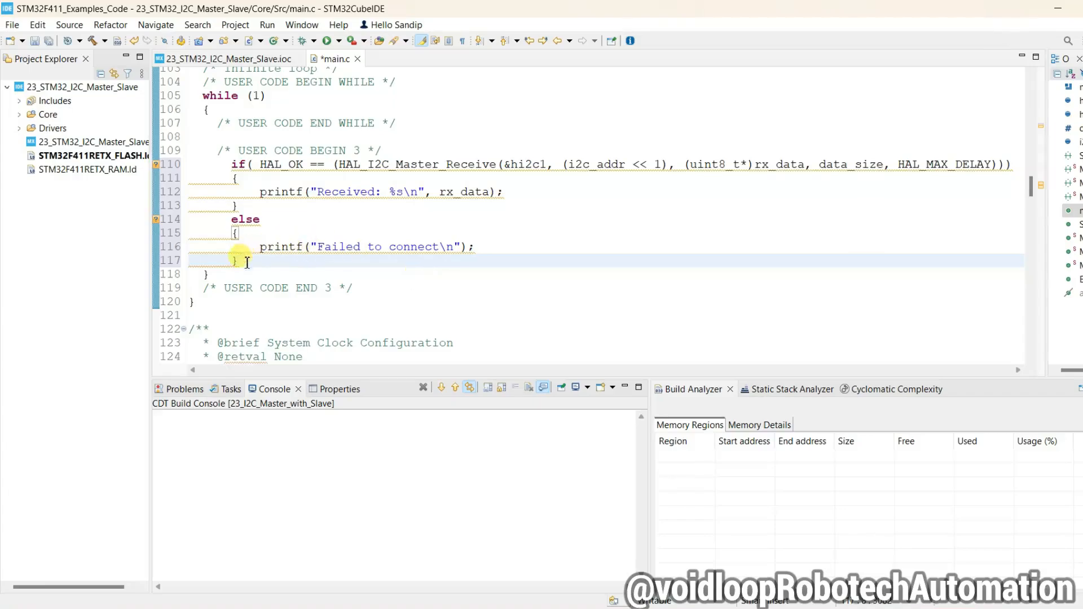
pyautogui.write('HAL')
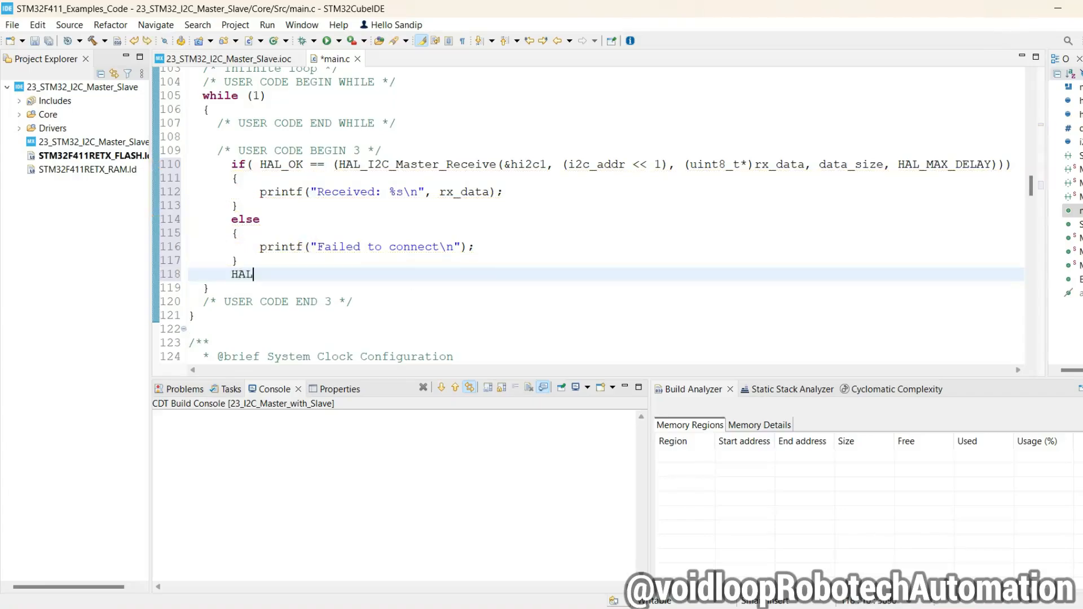
pyautogui.write('_elay')
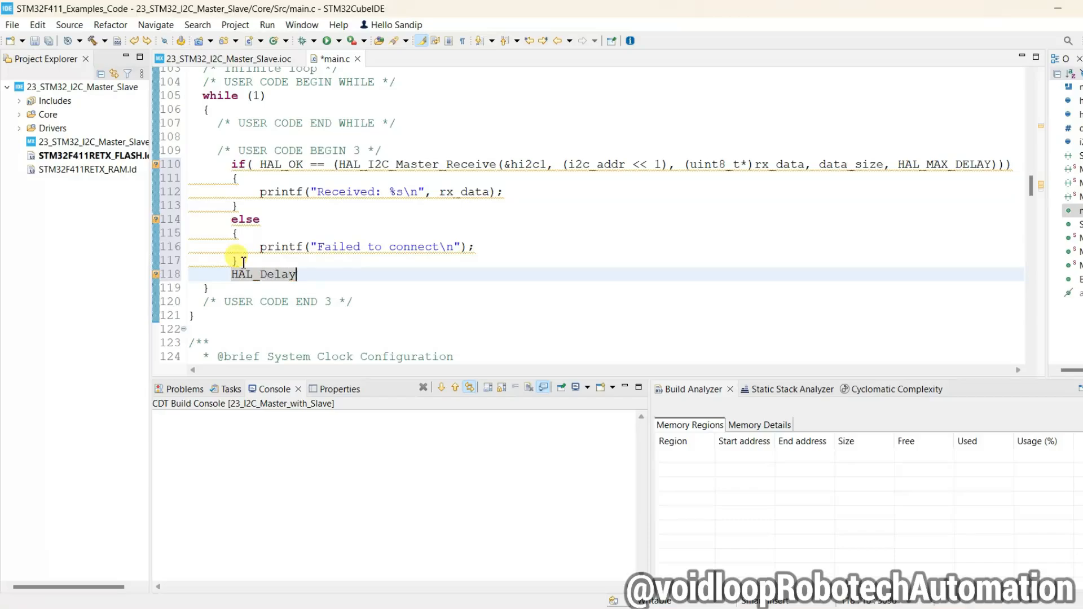
pyautogui.write('(500);')
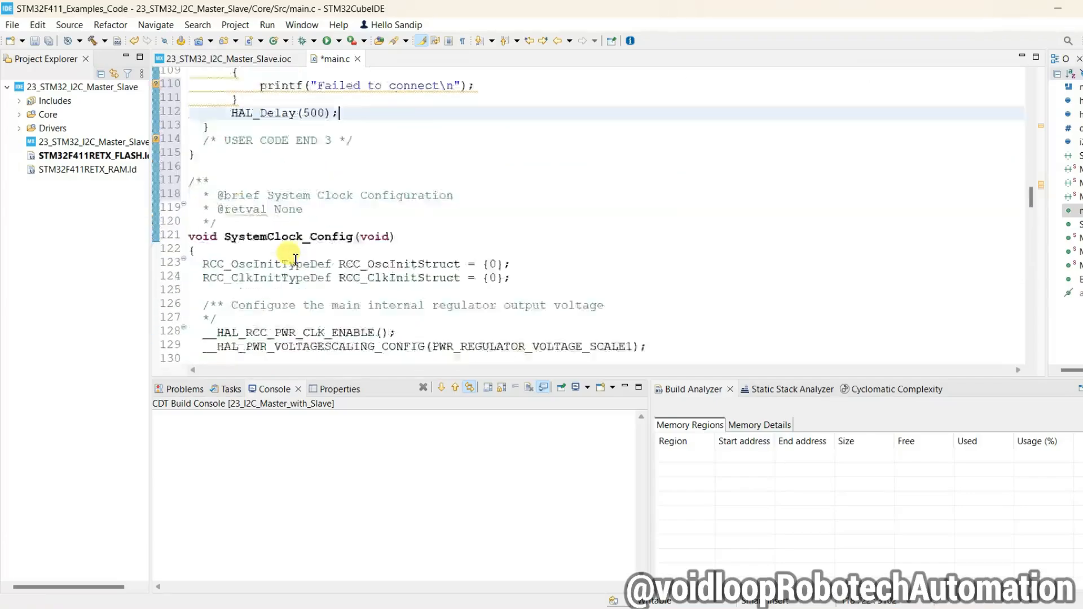
pyautogui.scroll(-3)
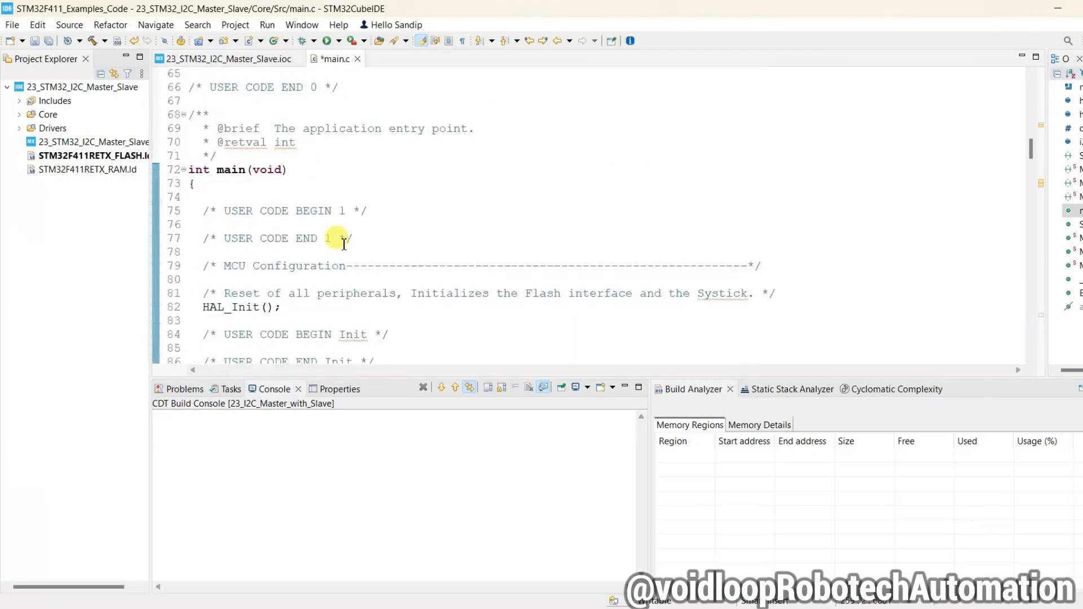
pyautogui.scroll(-3)
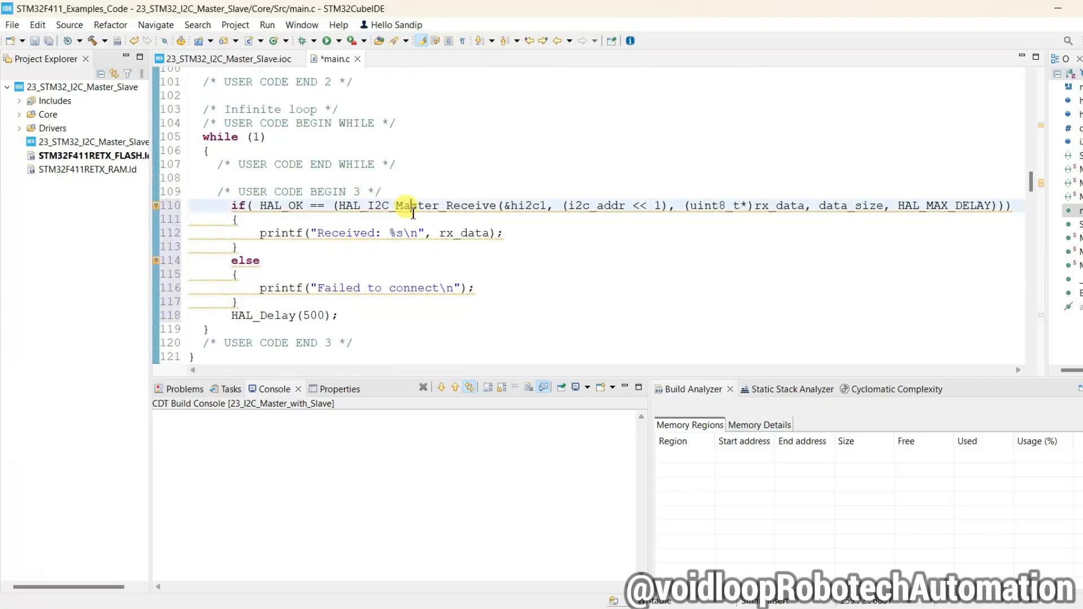
# - Highlight the HAL_I2C_Master_Receive call and its HAL_MAX_DELAY timeout argument to explain them
pyautogui.doubleClick(417, 205)
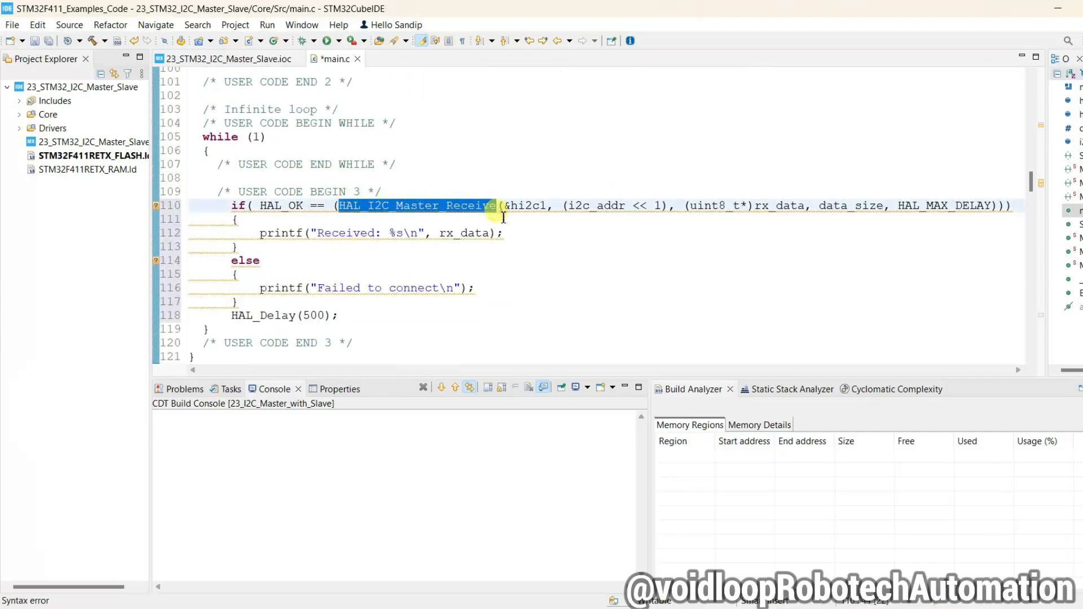
pyautogui.doubleClick(527, 206)
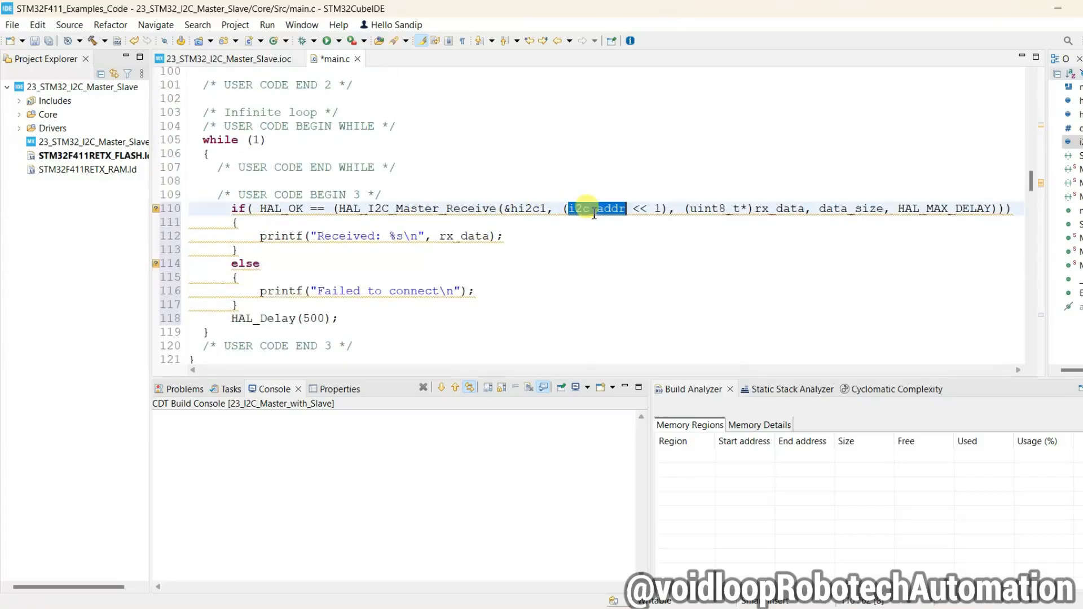
pyautogui.click(768, 209)
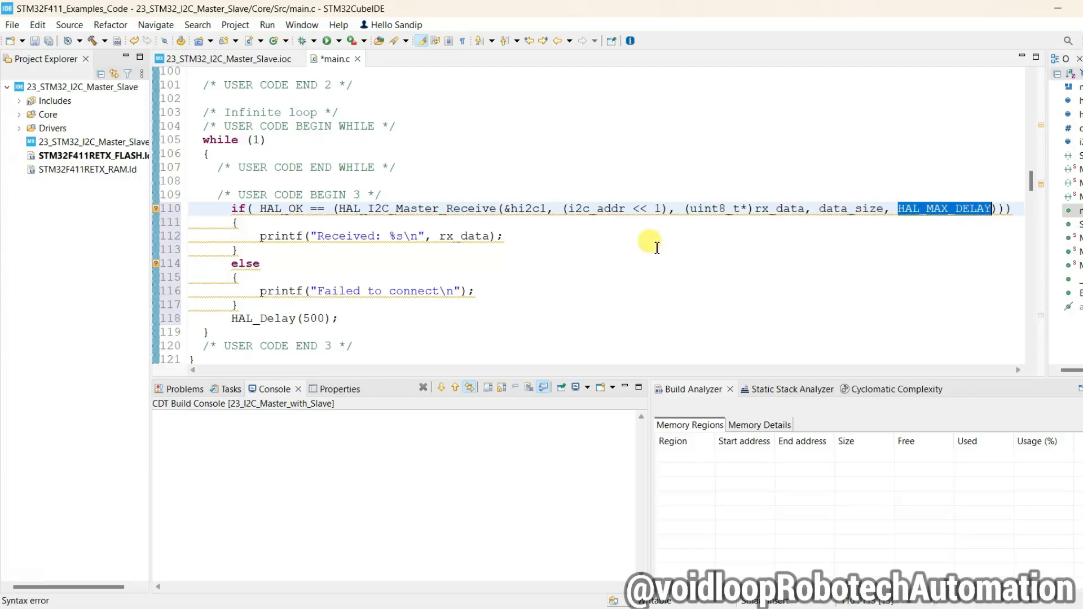
pyautogui.moveTo(411, 307)
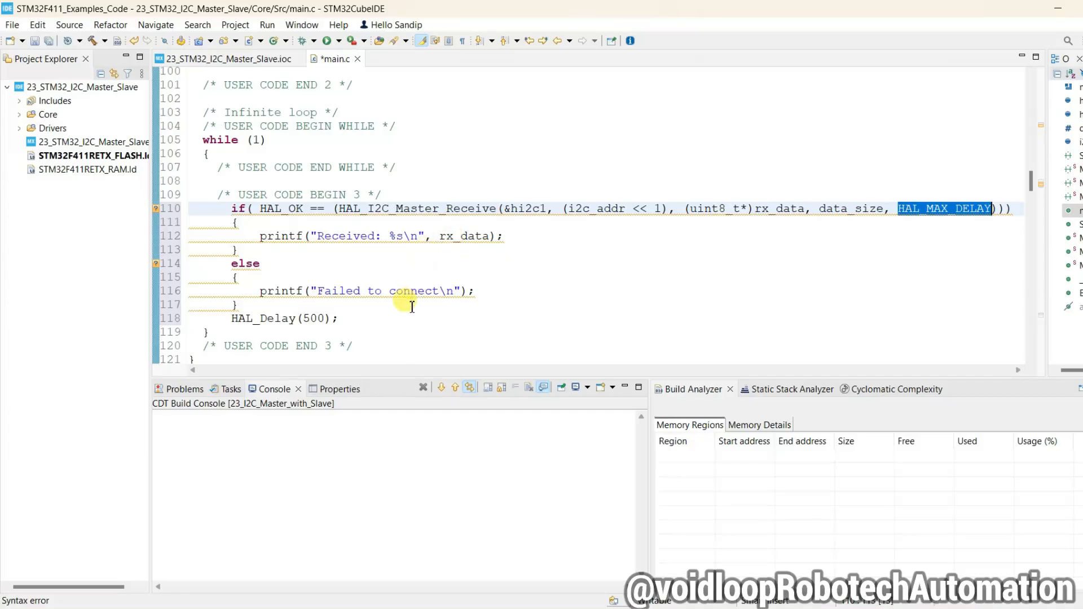
pyautogui.moveTo(199, 130)
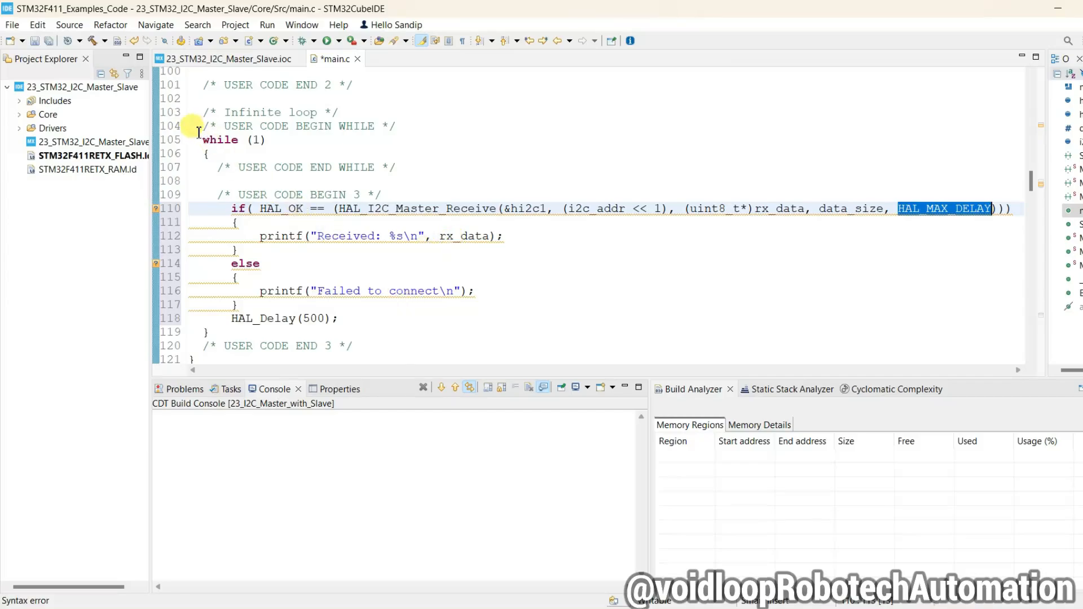
# - Build the project, then add #include <stdio.h> under USER CODE Includes so printf is declared
pyautogui.click(93, 41)
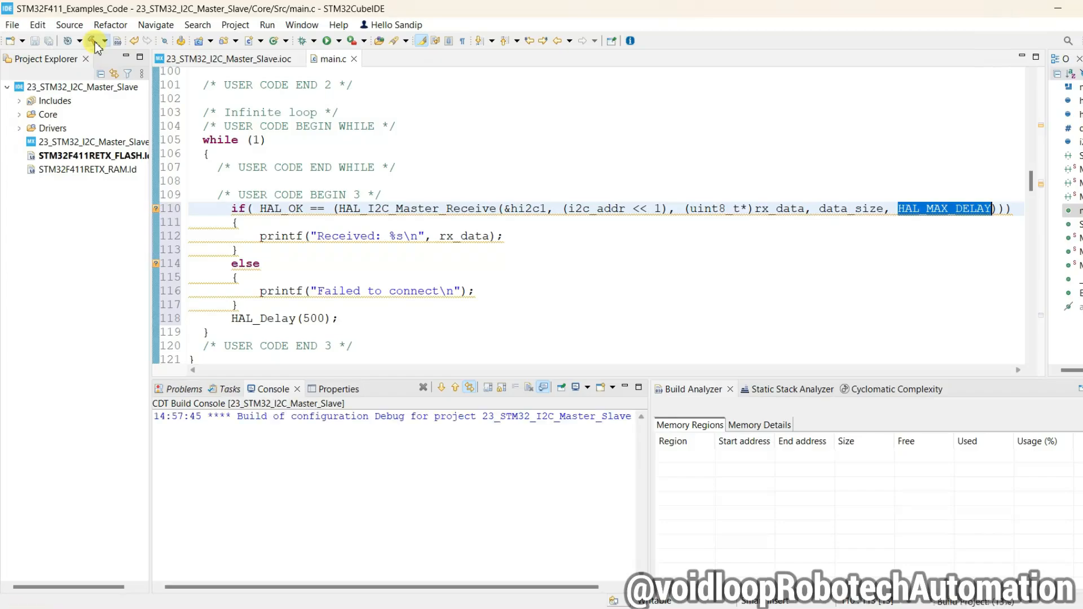
pyautogui.click(93, 41)
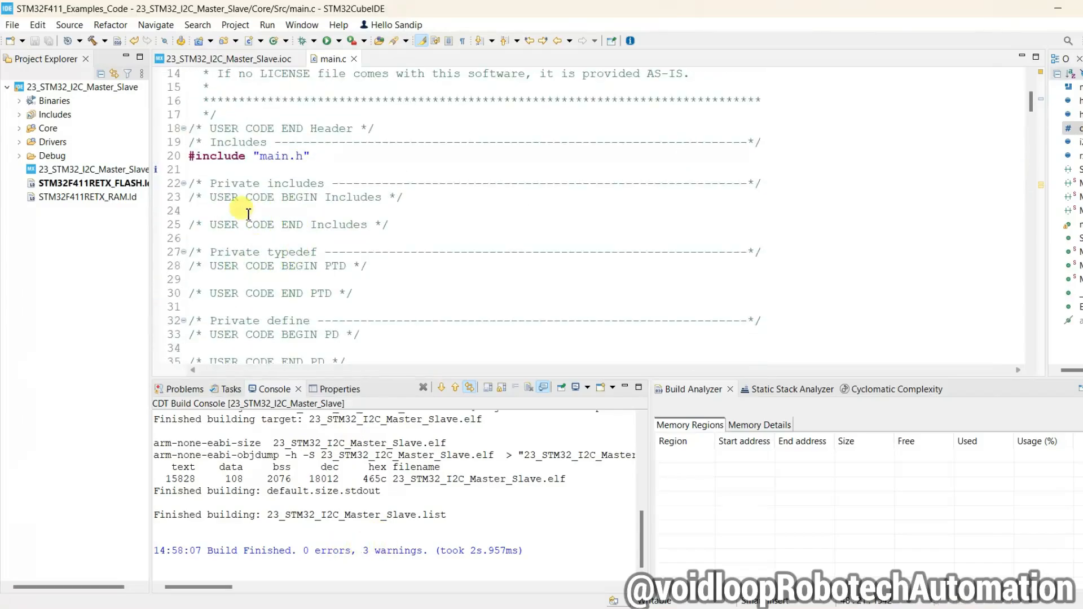
pyautogui.write('#define')
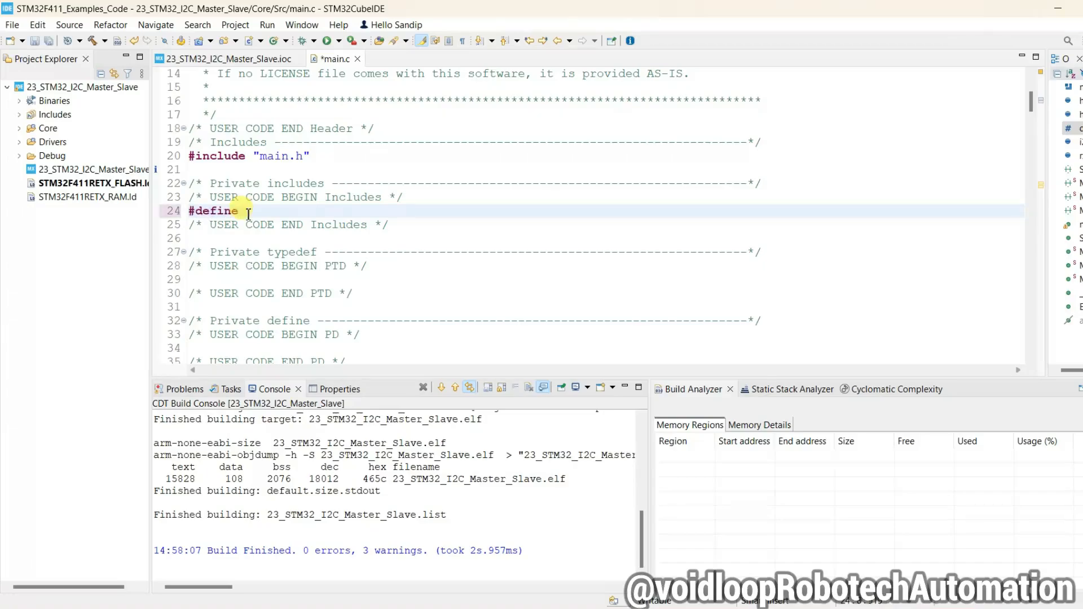
pyautogui.write('<stdio.h>')
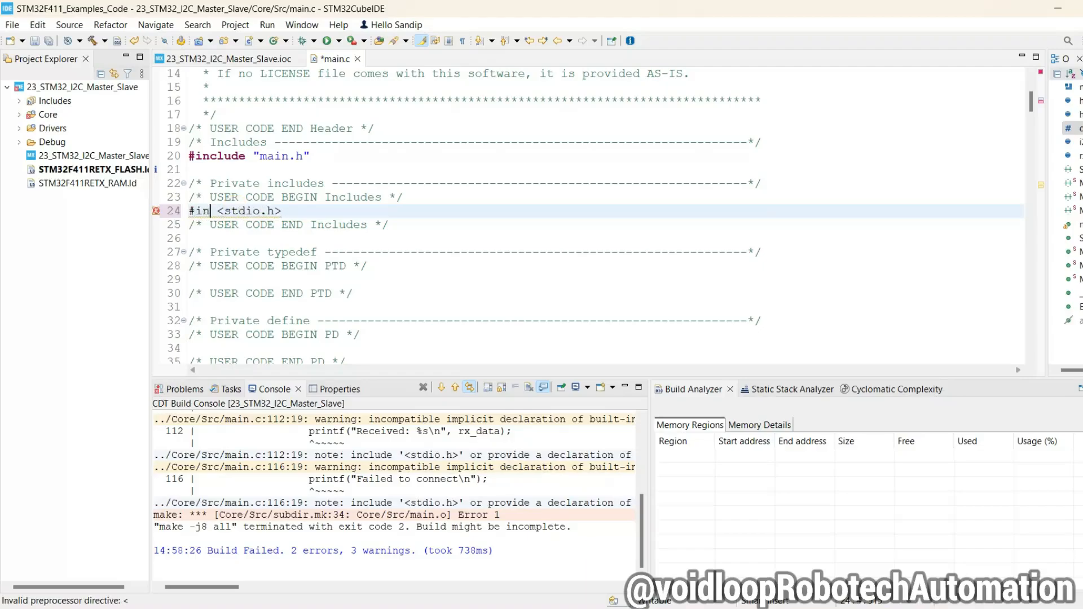
pyautogui.write('clude')
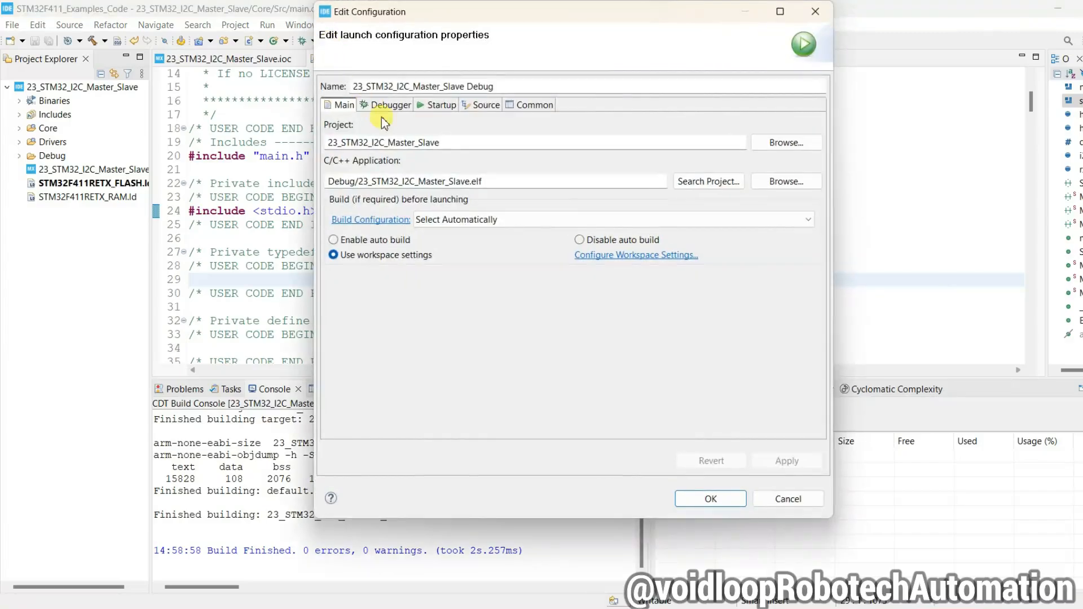
# - Review the Debugger settings of the Debug launch configuration before flashing the board
pyautogui.click(391, 103)
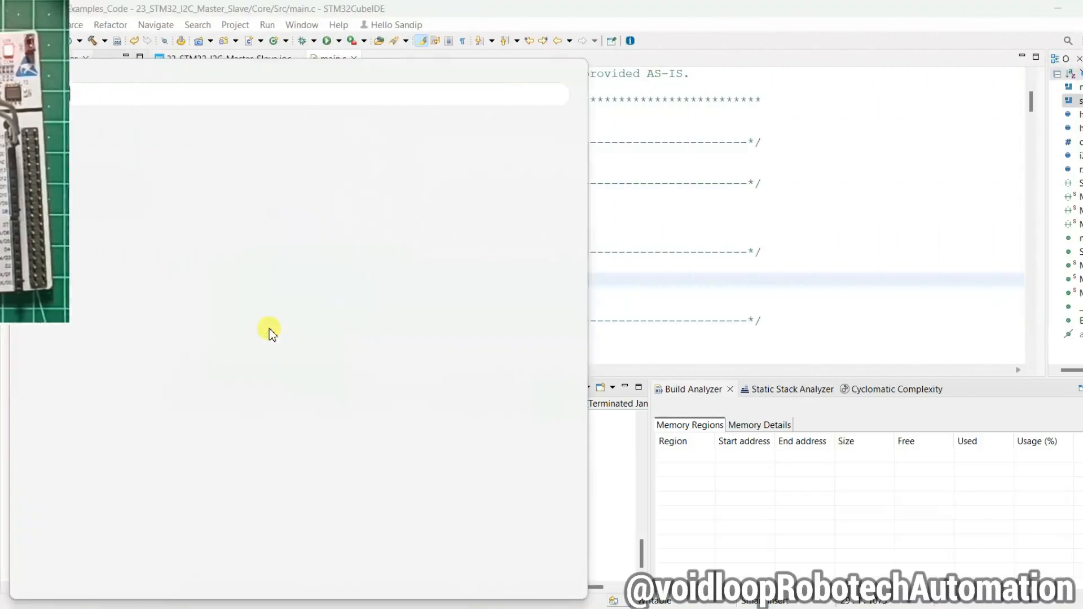
# - Launch Docklight from the Start search and dismiss the evaluation license notice
pyautogui.write('c')
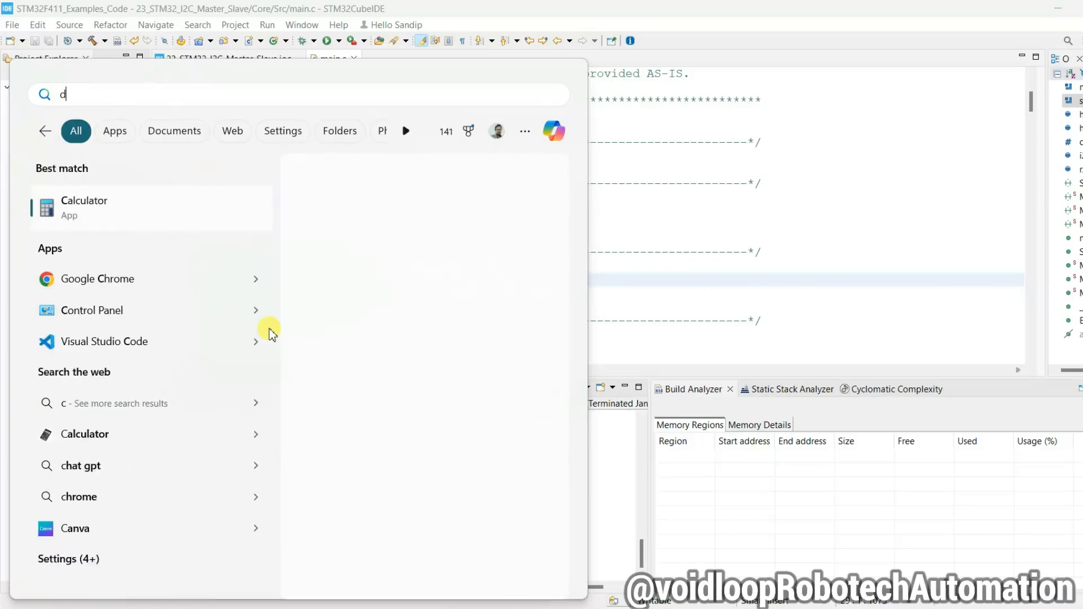
pyautogui.write('ocklight')
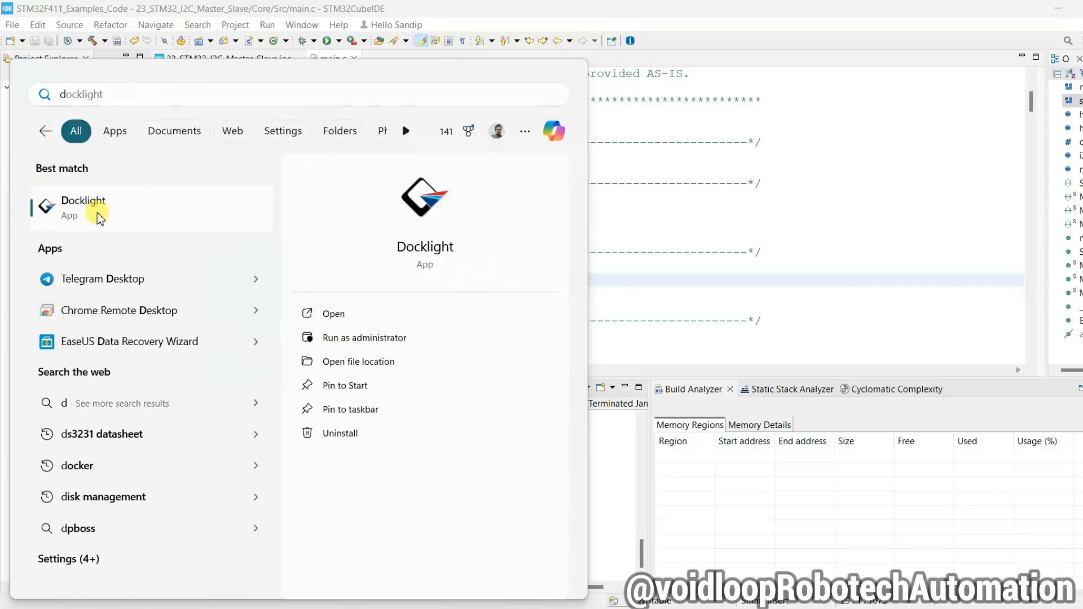
pyautogui.click(82, 208)
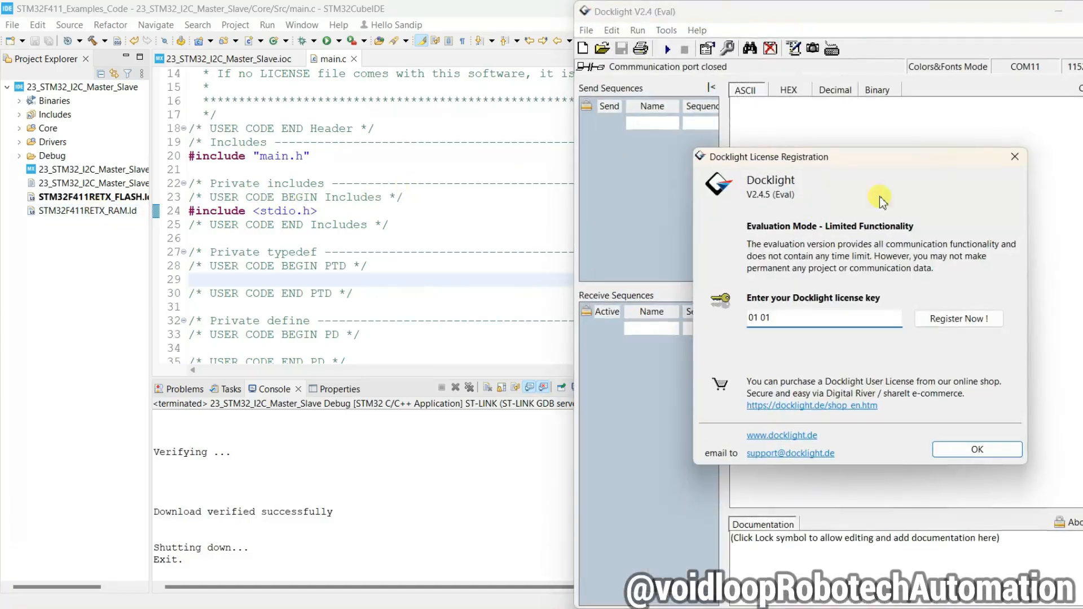
pyautogui.click(976, 449)
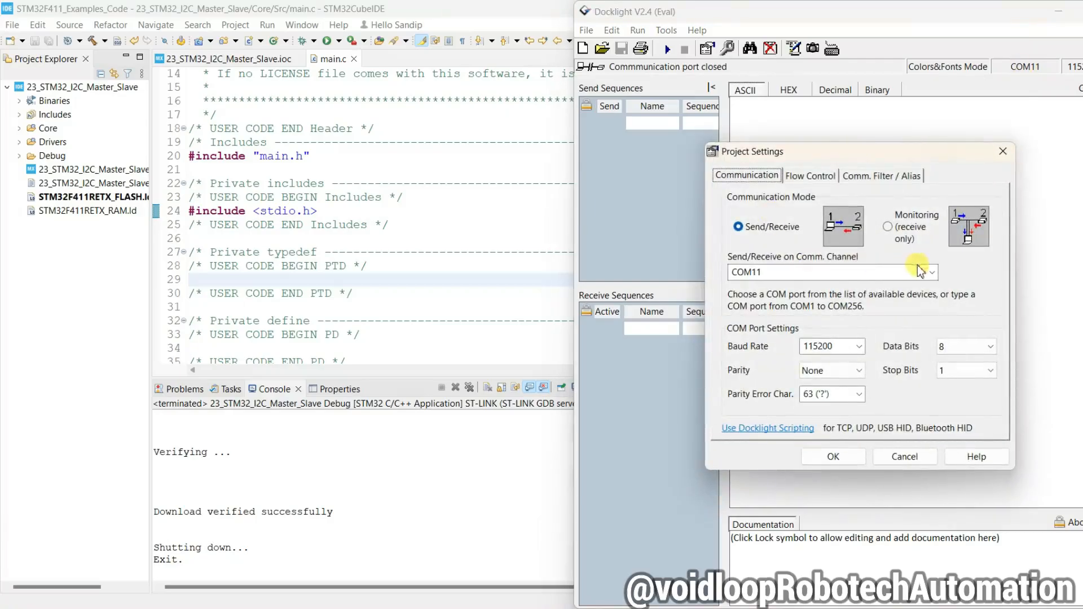
# - Accept COM11 at 115200 baud and start communication to receive 'Hello voidloop' lines
pyautogui.click(928, 272)
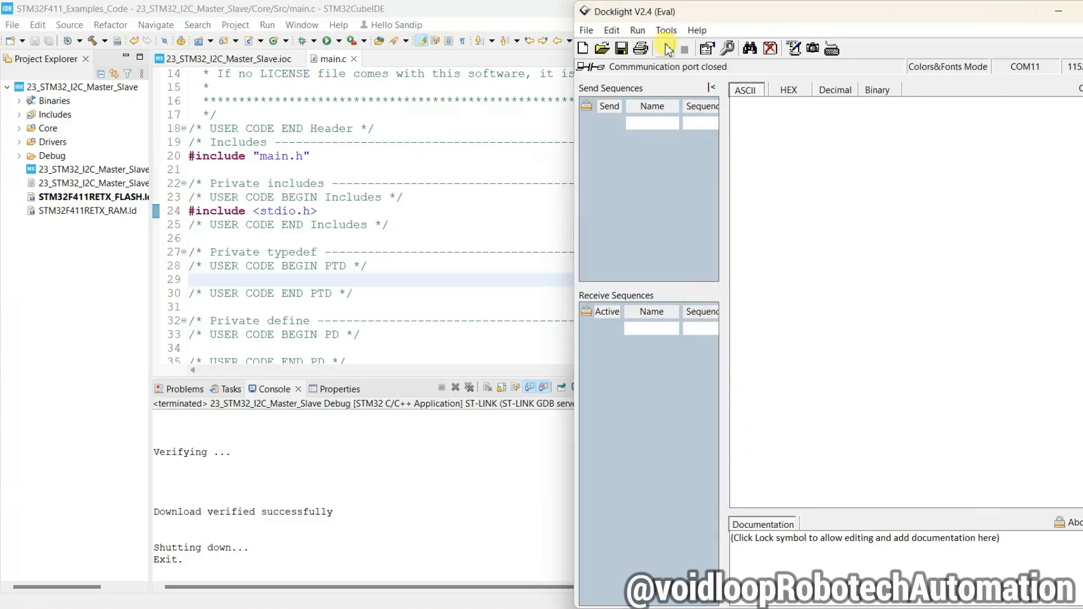
pyautogui.click(665, 47)
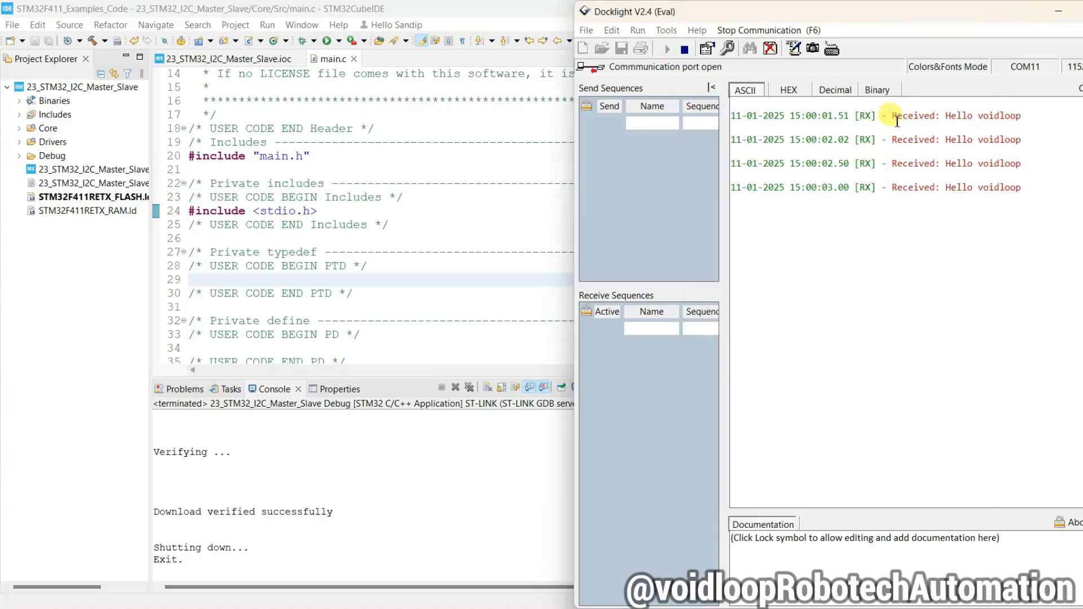